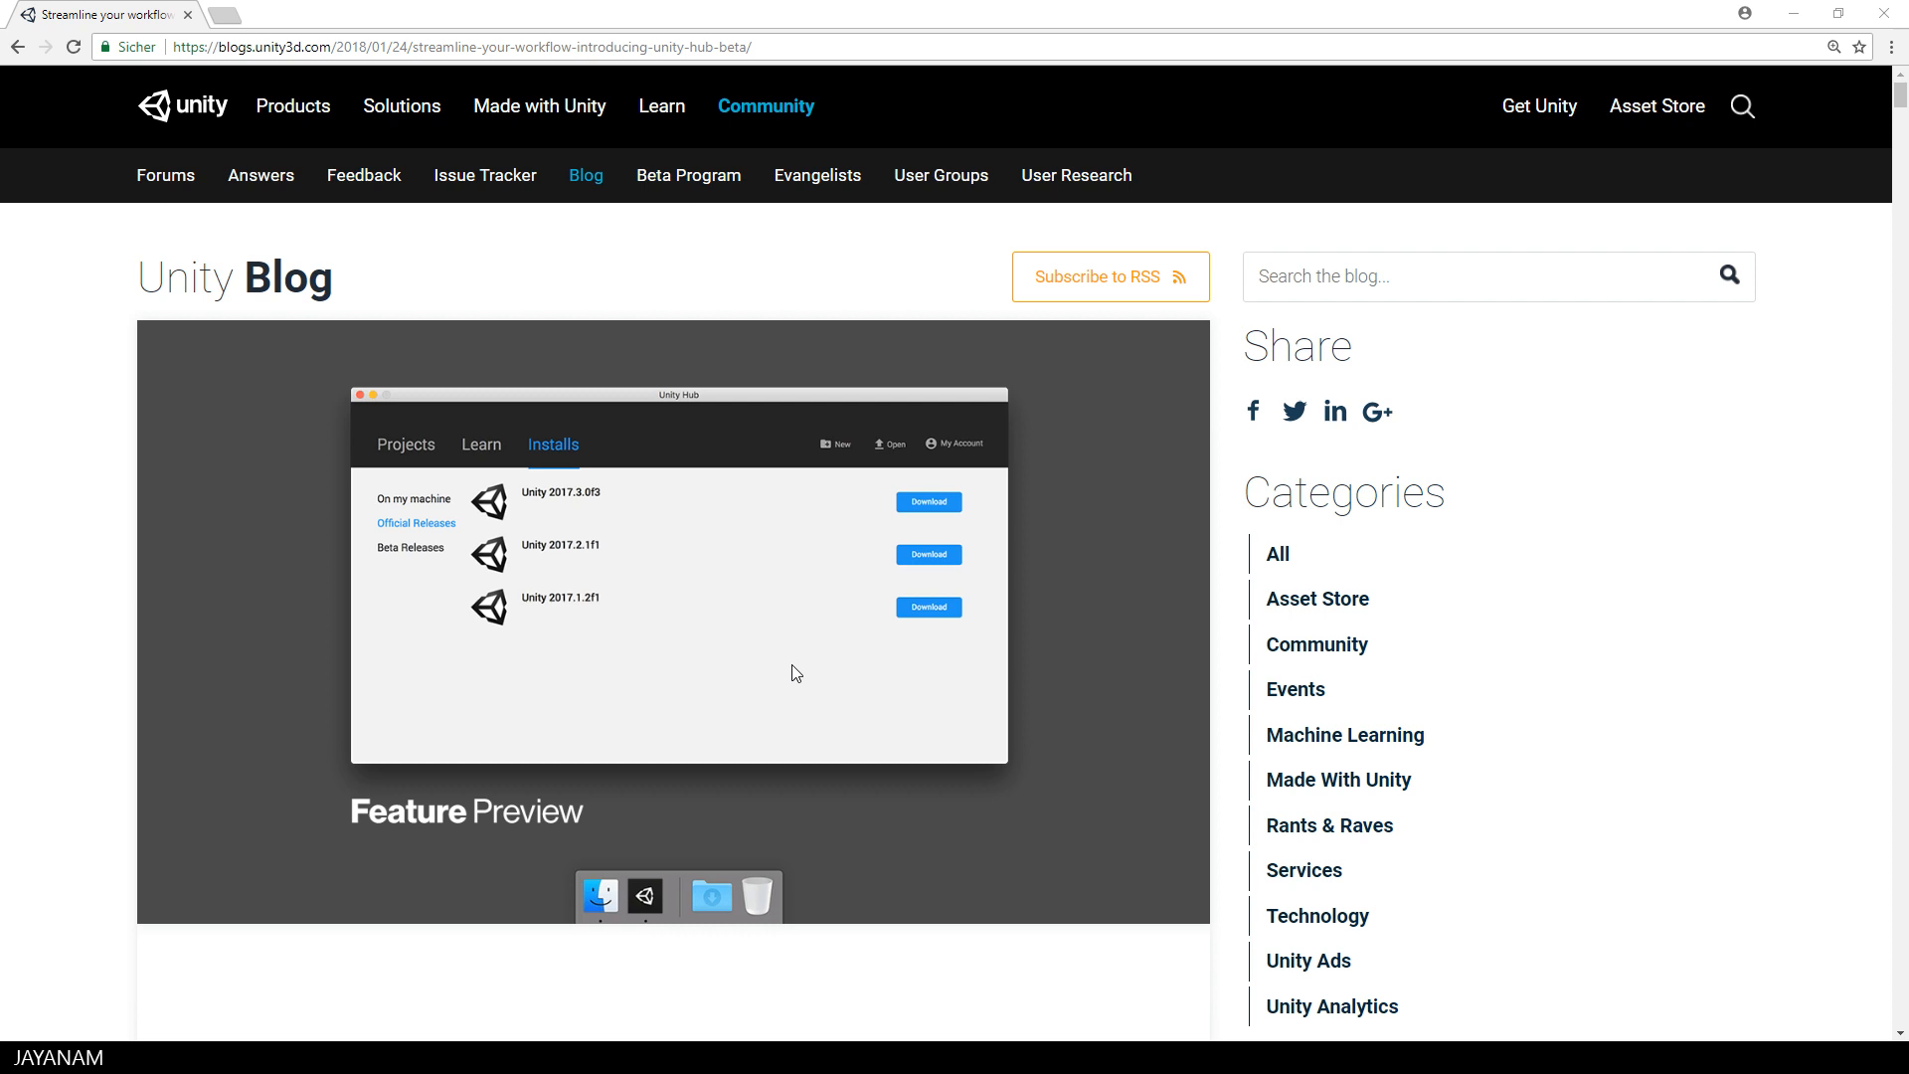
- Download the Windows installer for the Unity Hub beta from the blog post
{"action": "scroll", "scroll_direction": "down", "scroll_amount": 3}
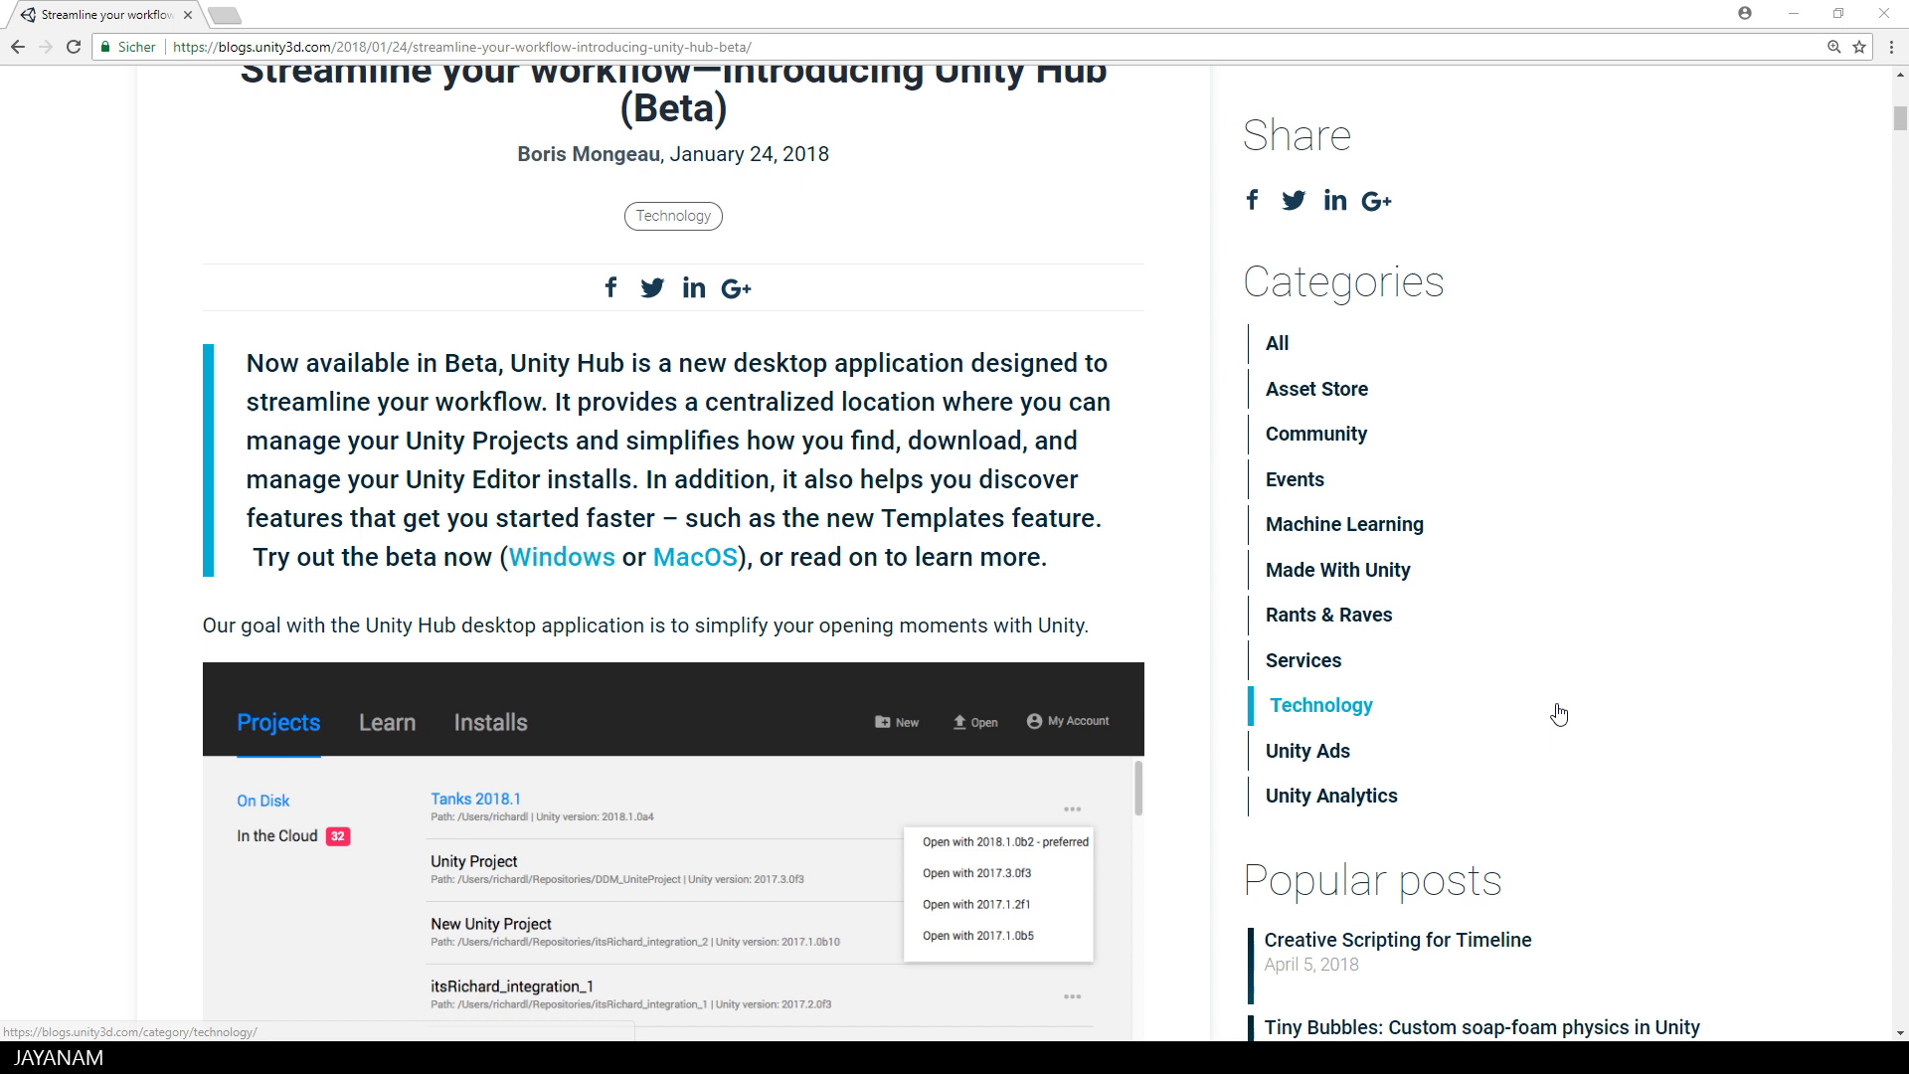
{"action": "mouse_move", "coordinate": [696, 557]}
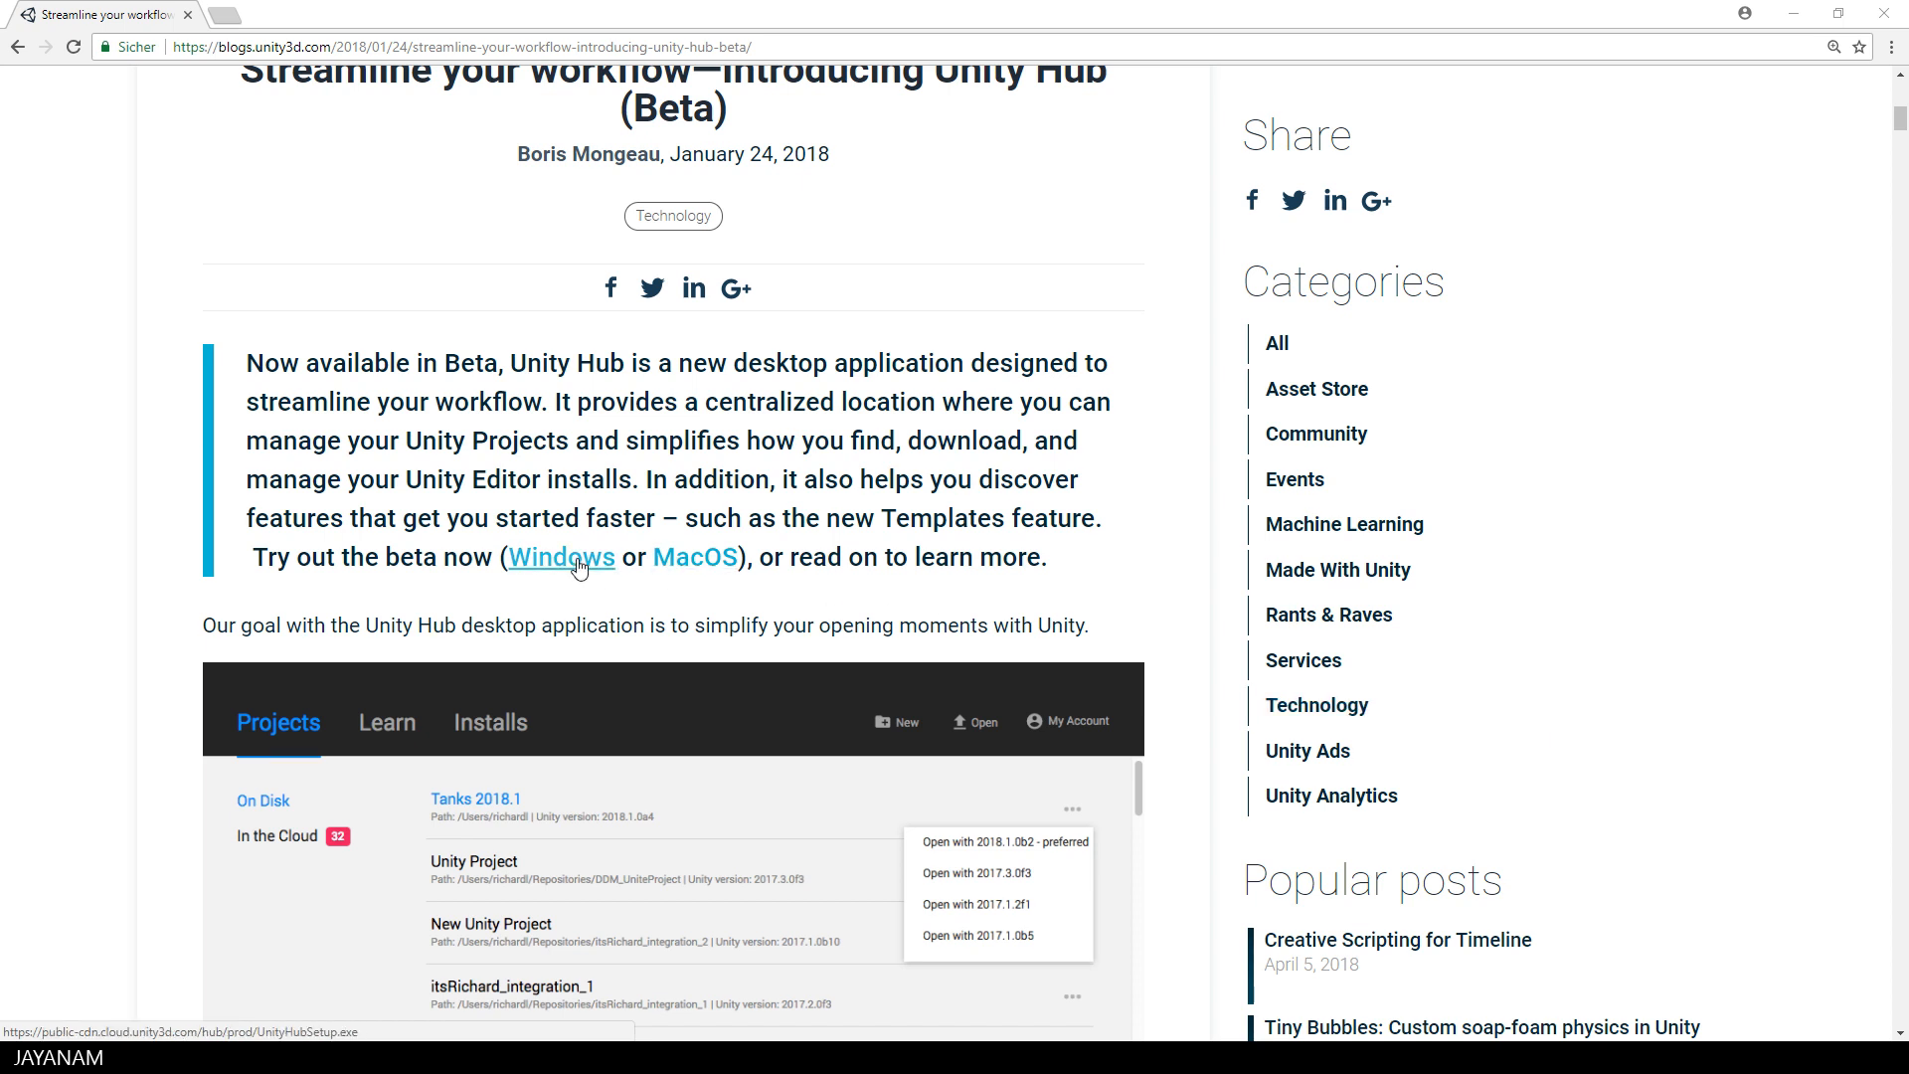
{"action": "left_click", "coordinate": [561, 557]}
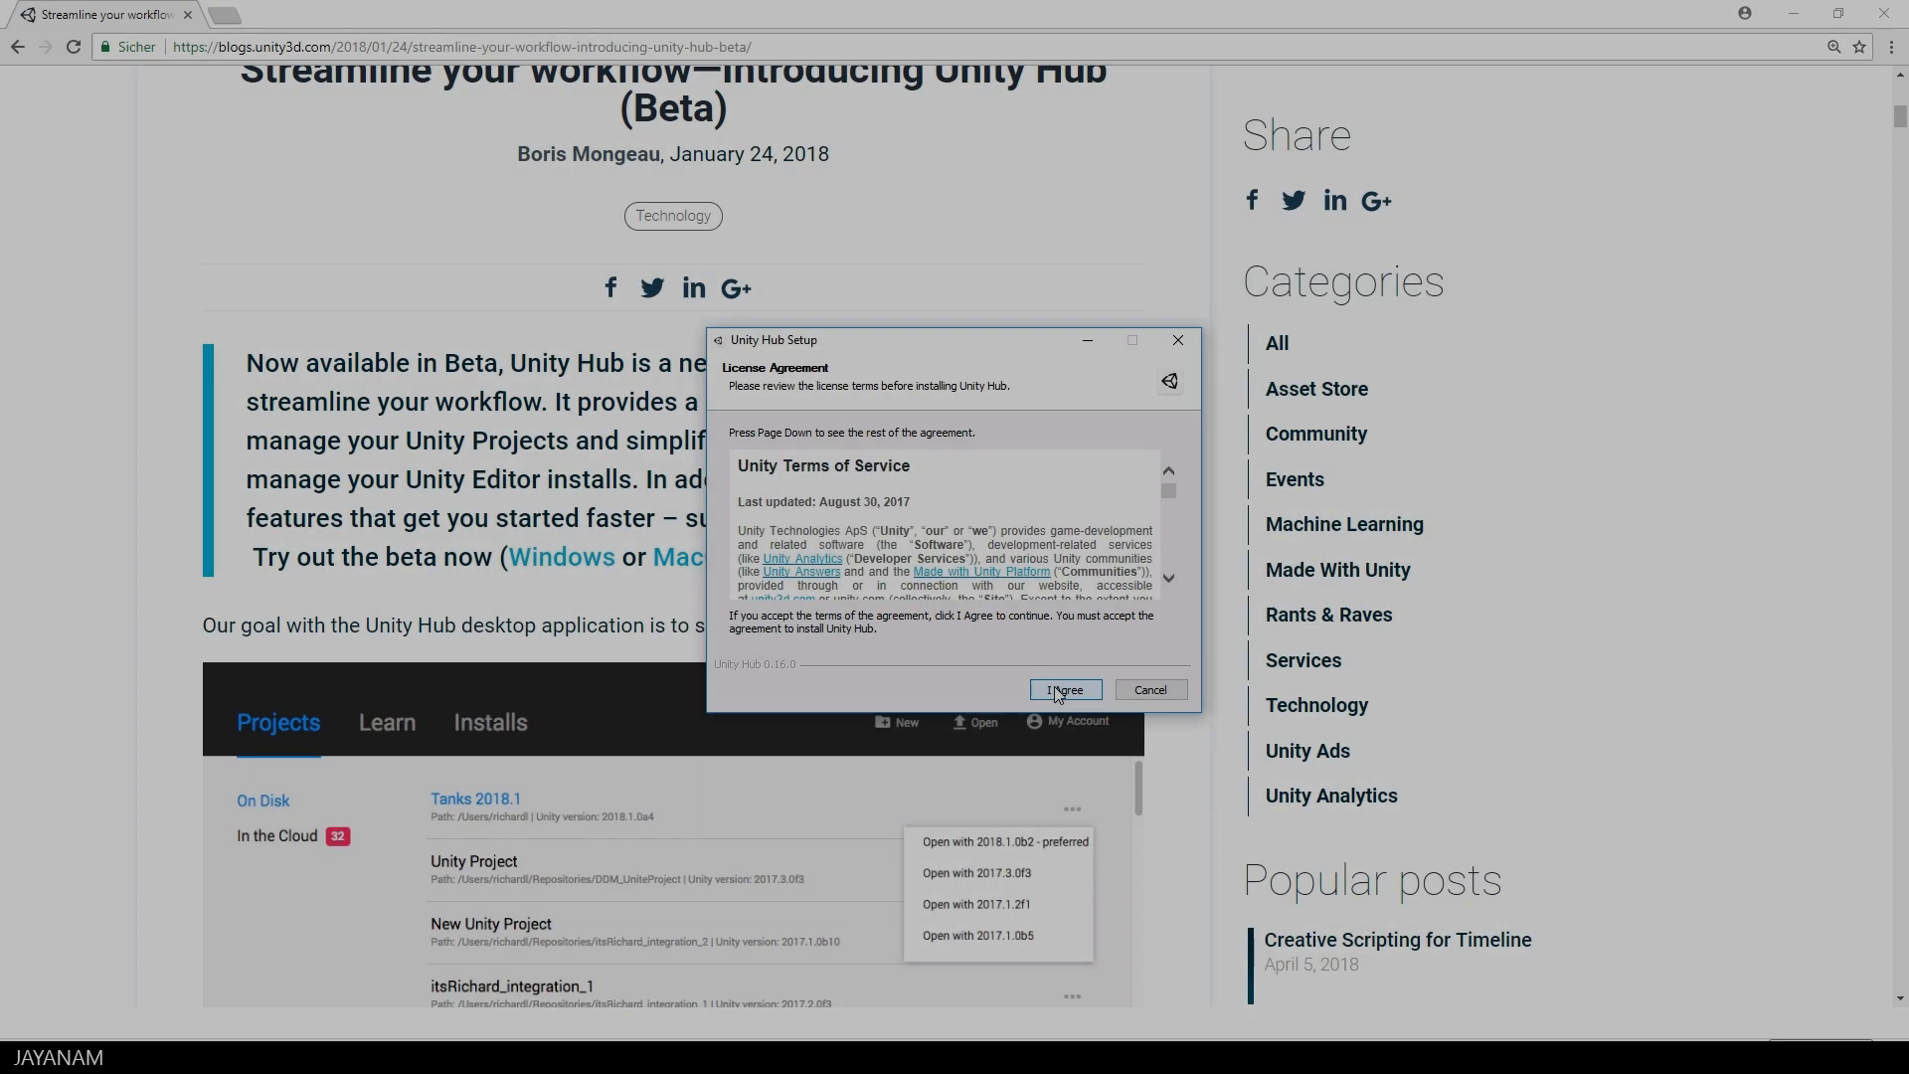
- Accept the Unity Hub license terms so the installer completes and Hub launches
{"action": "left_click", "coordinate": [1062, 690]}
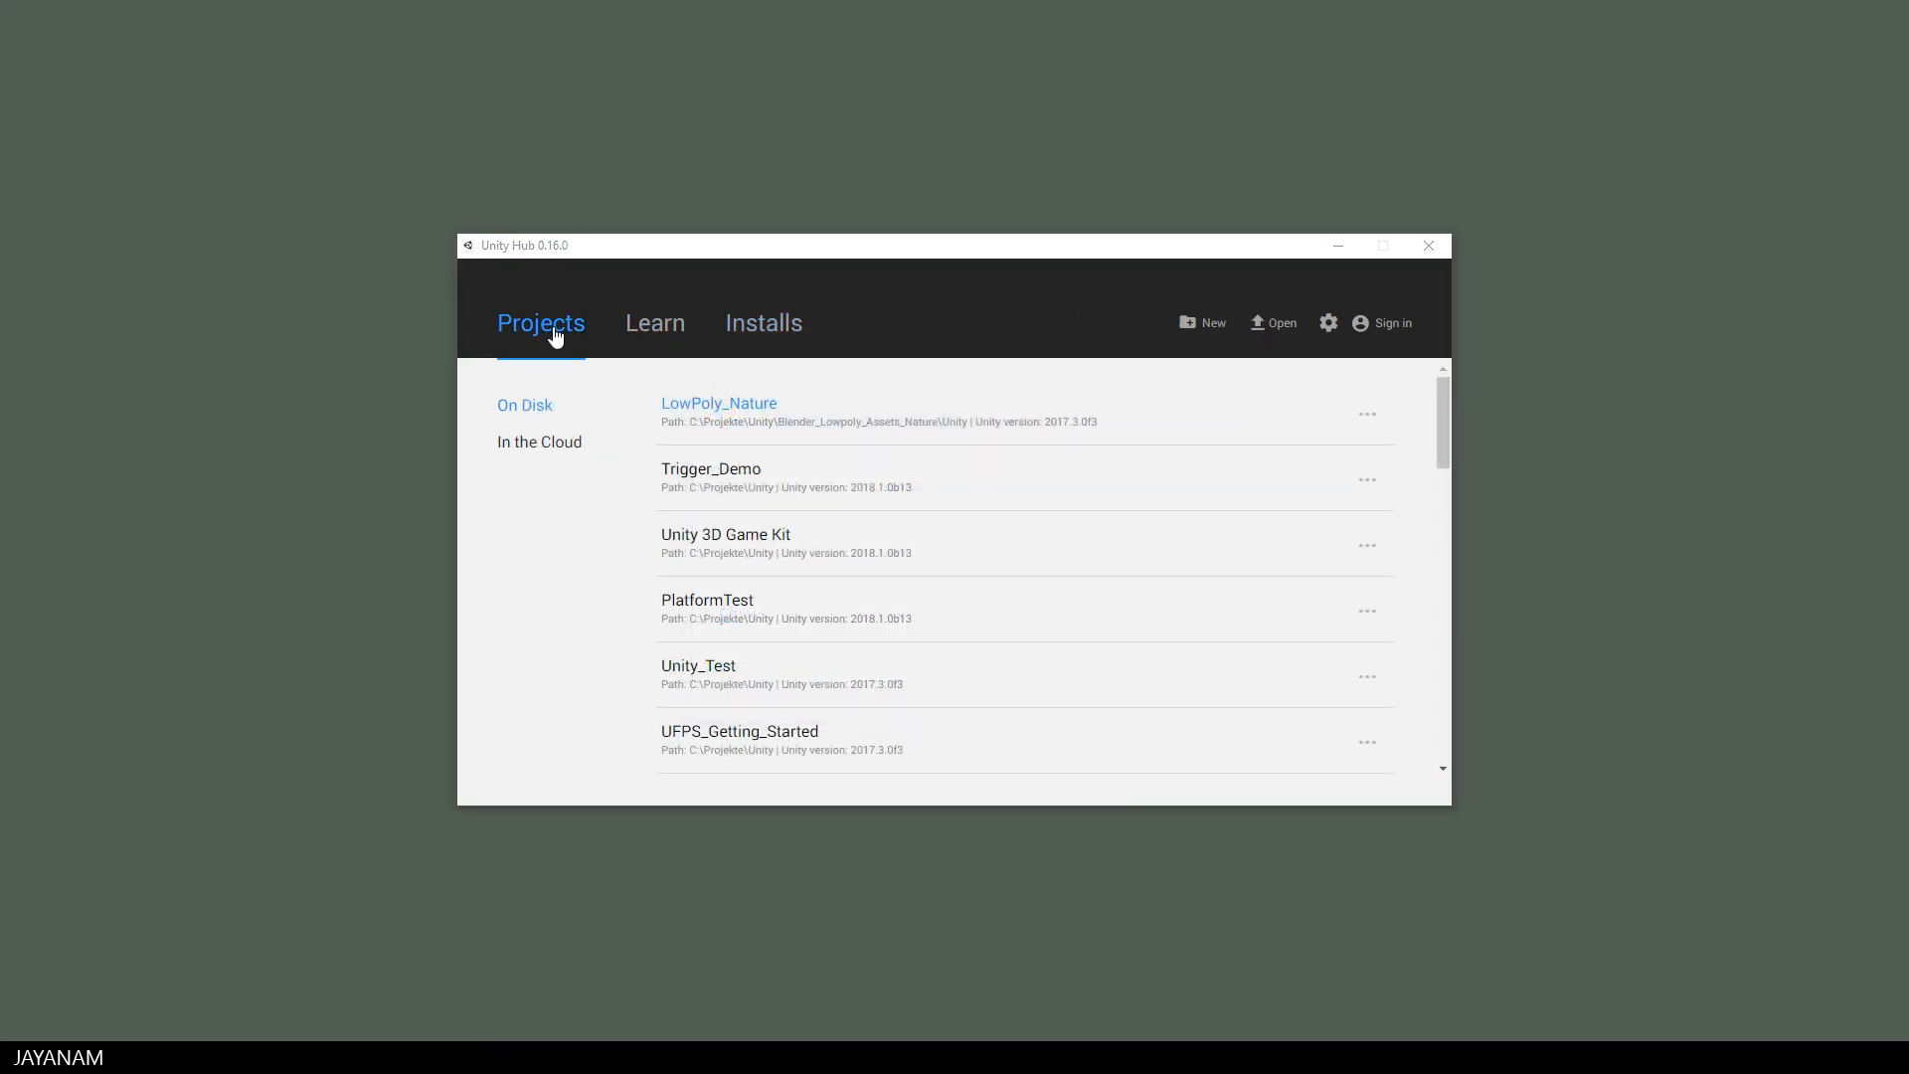
- Browse Learn's Tutorial Projects, Resources and Links, then show Installs with 2018.1.0b13 preferred
{"action": "left_click", "coordinate": [654, 322]}
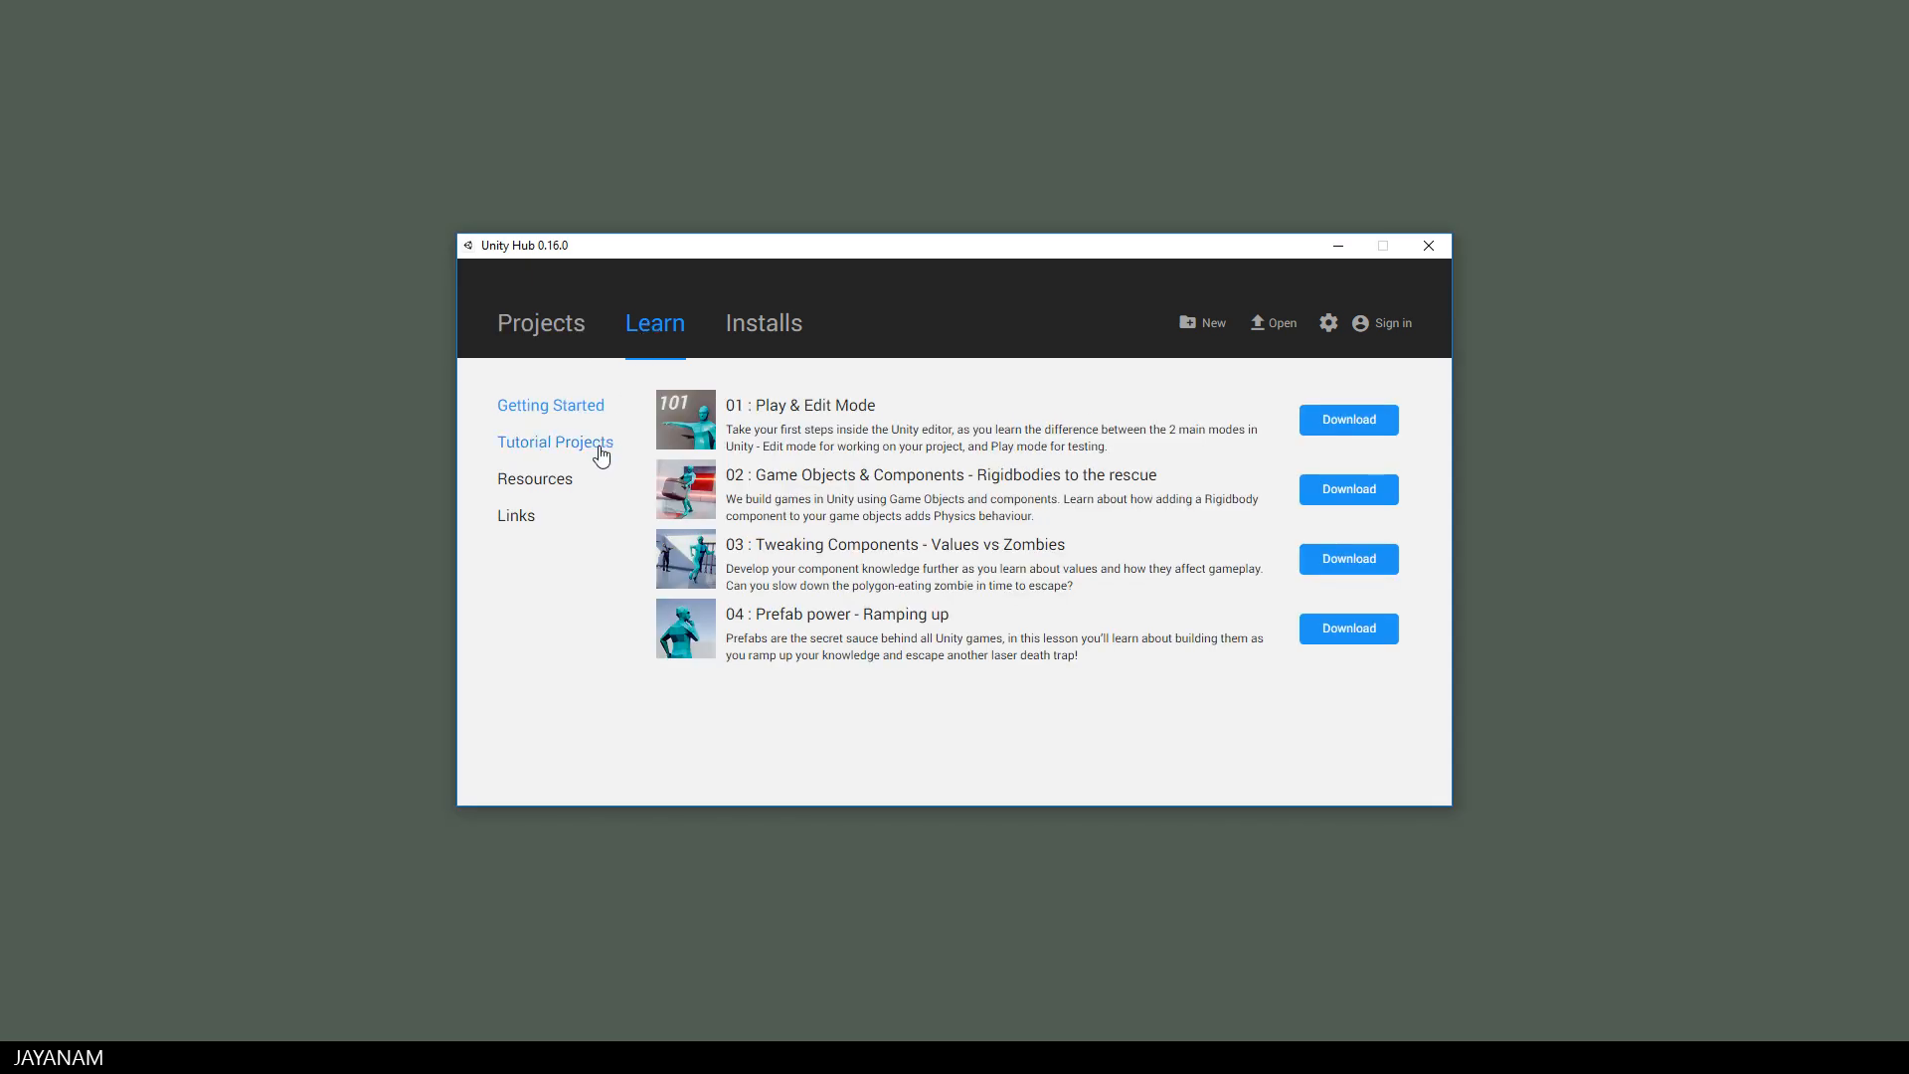
{"action": "left_click", "coordinate": [555, 442]}
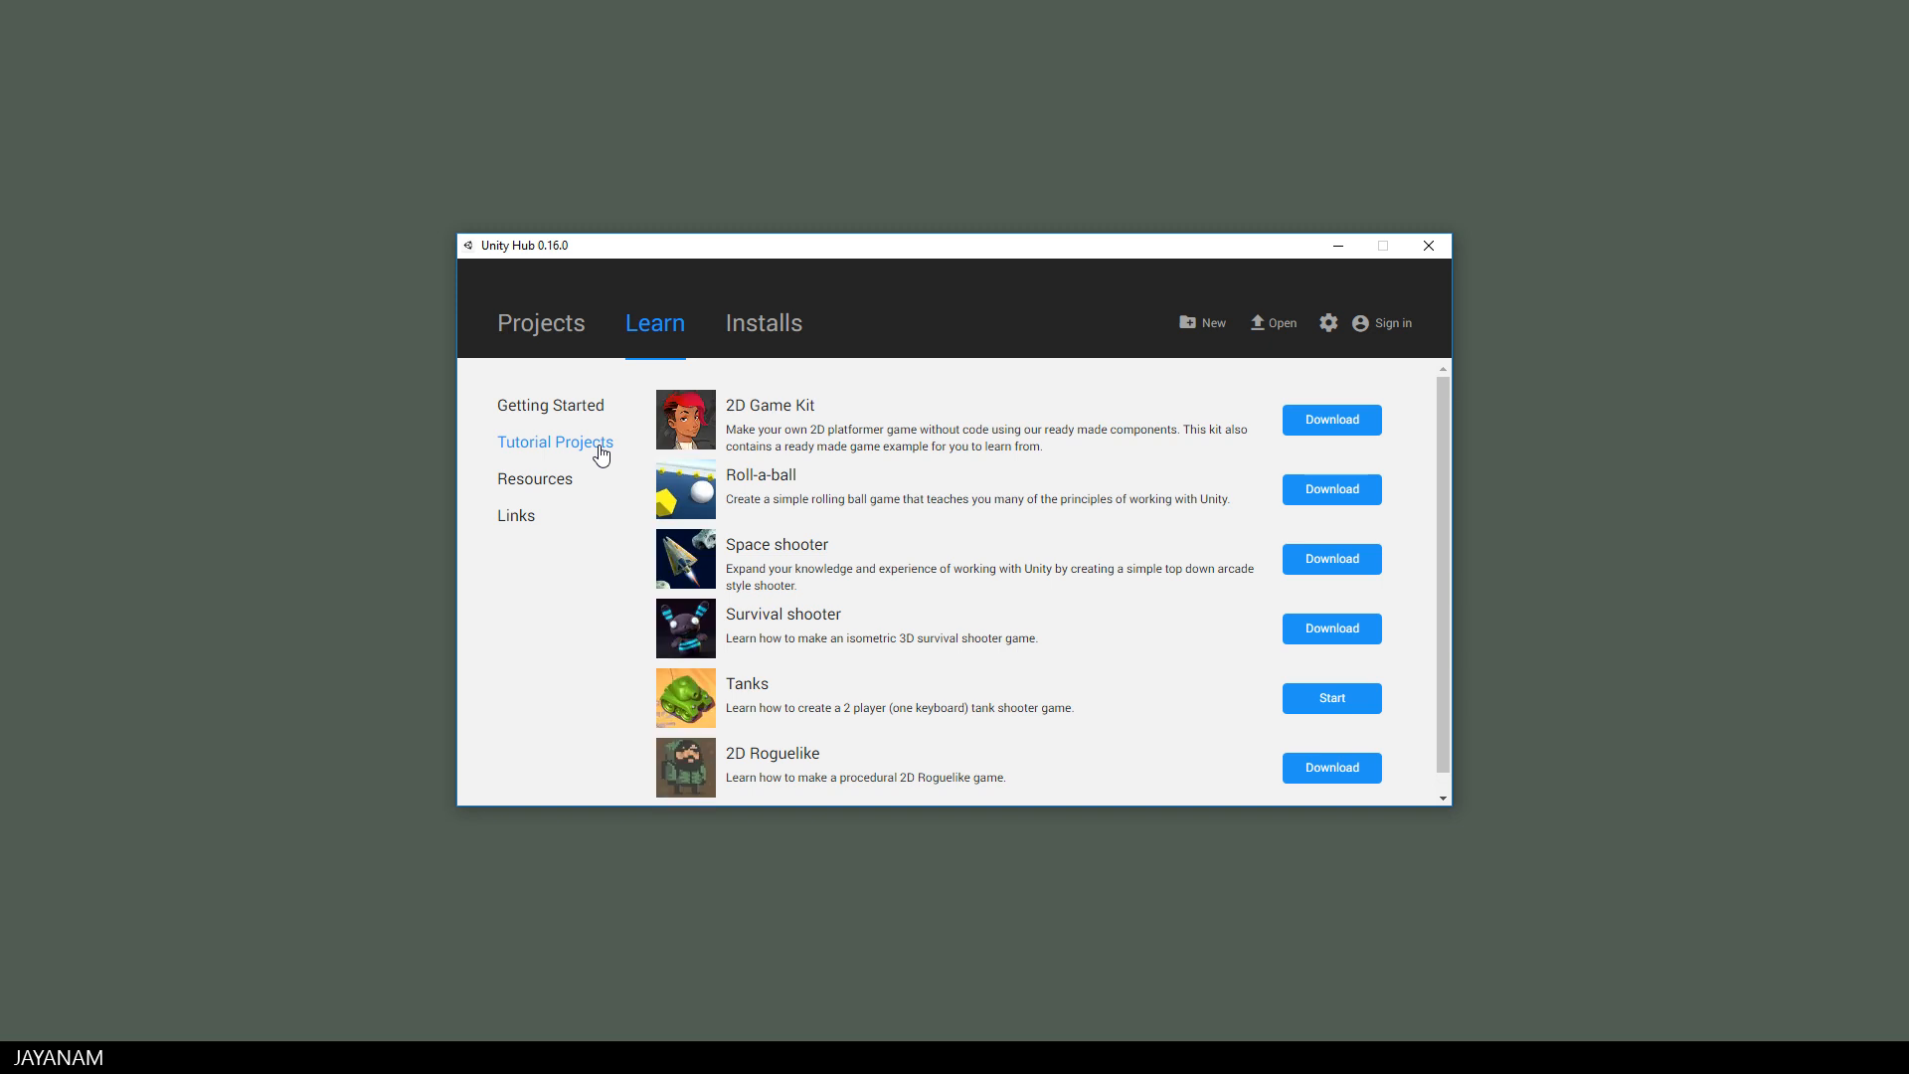
{"action": "left_click", "coordinate": [533, 479]}
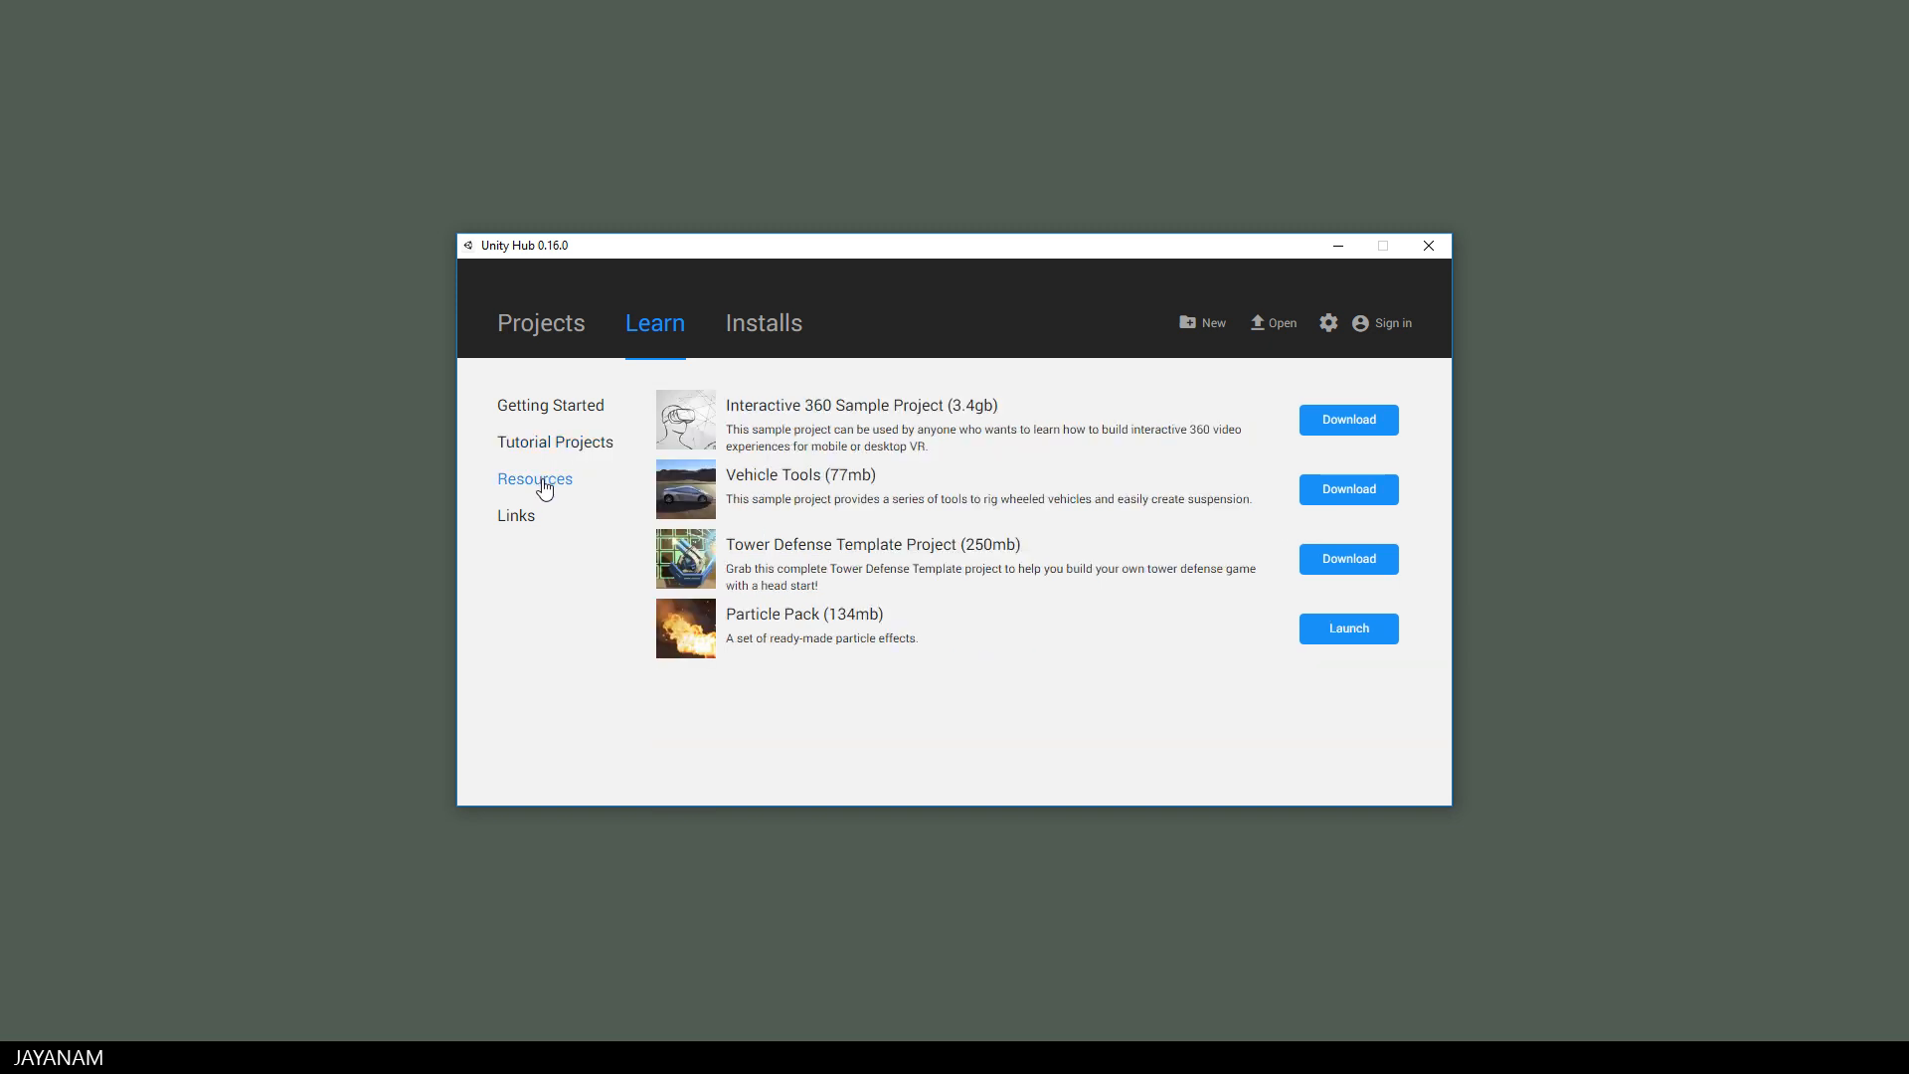
{"action": "left_click", "coordinate": [515, 515]}
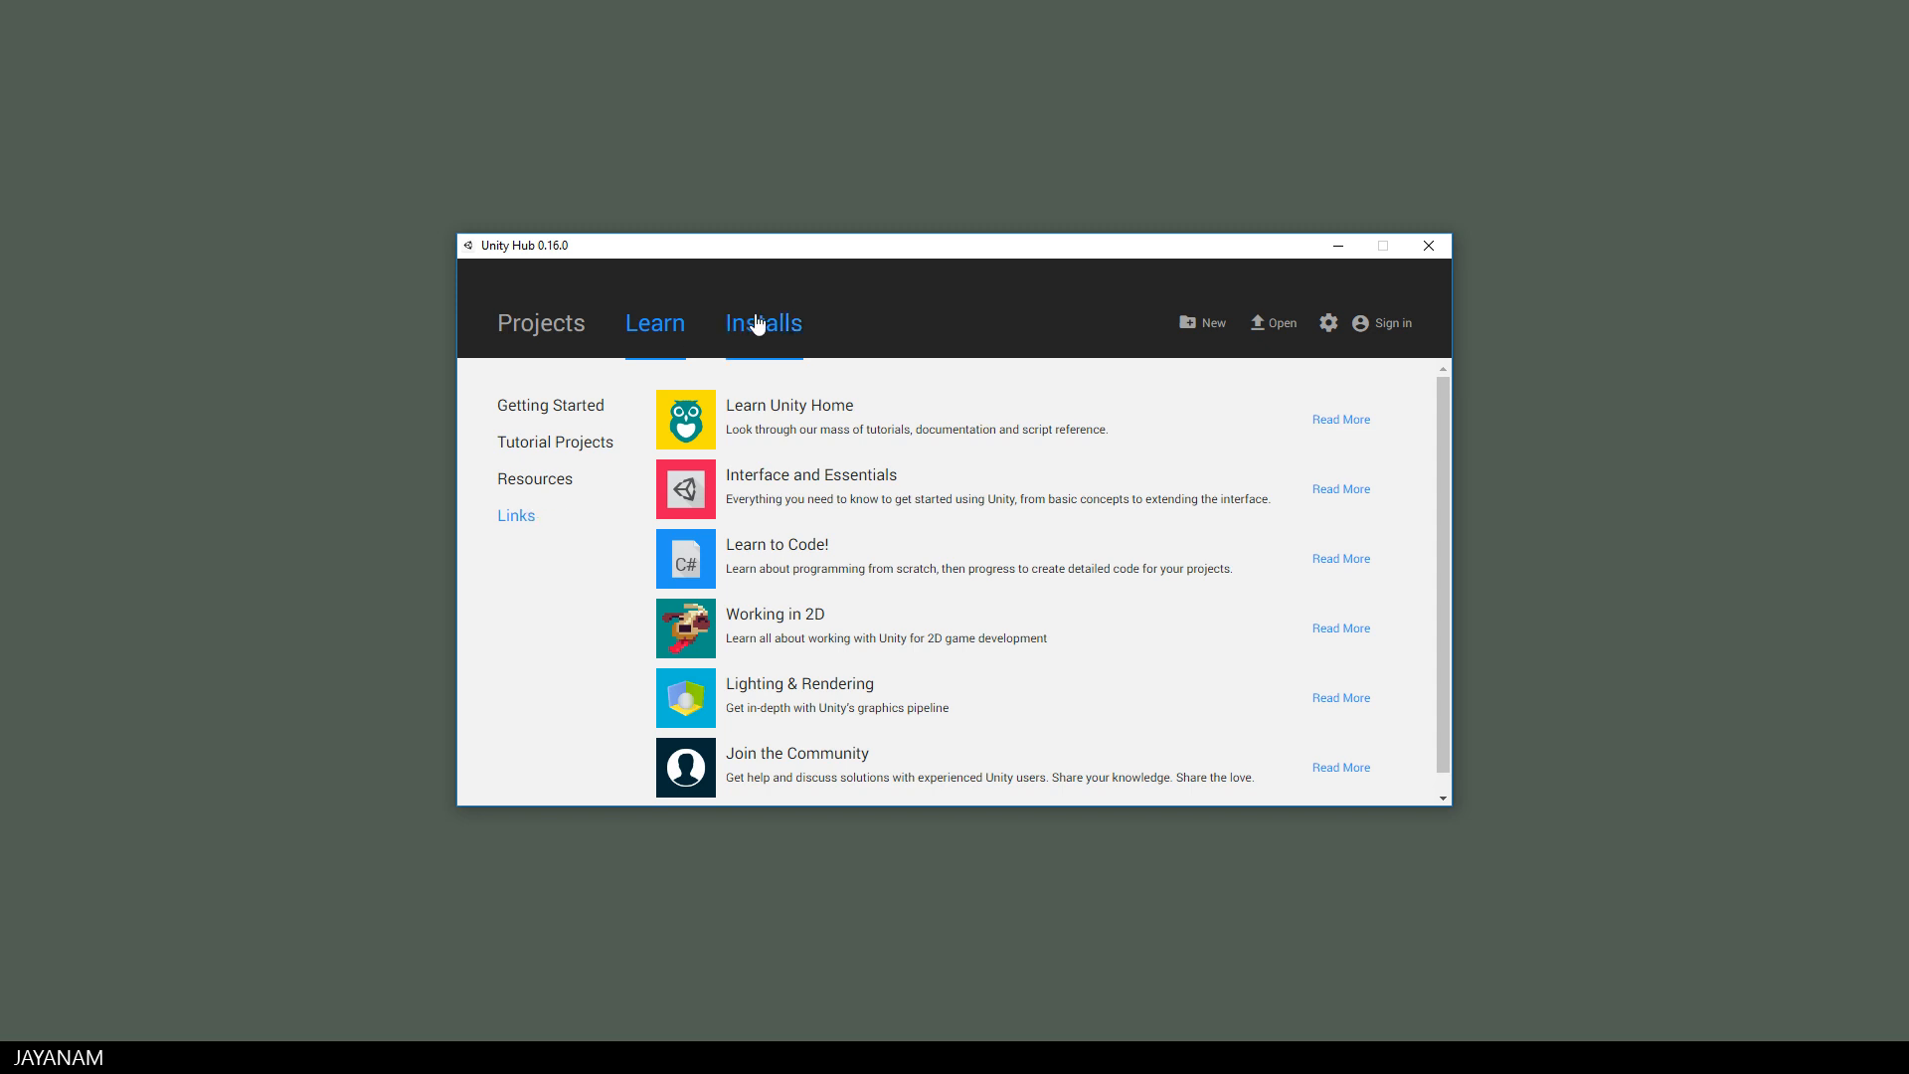
{"action": "left_click", "coordinate": [764, 322]}
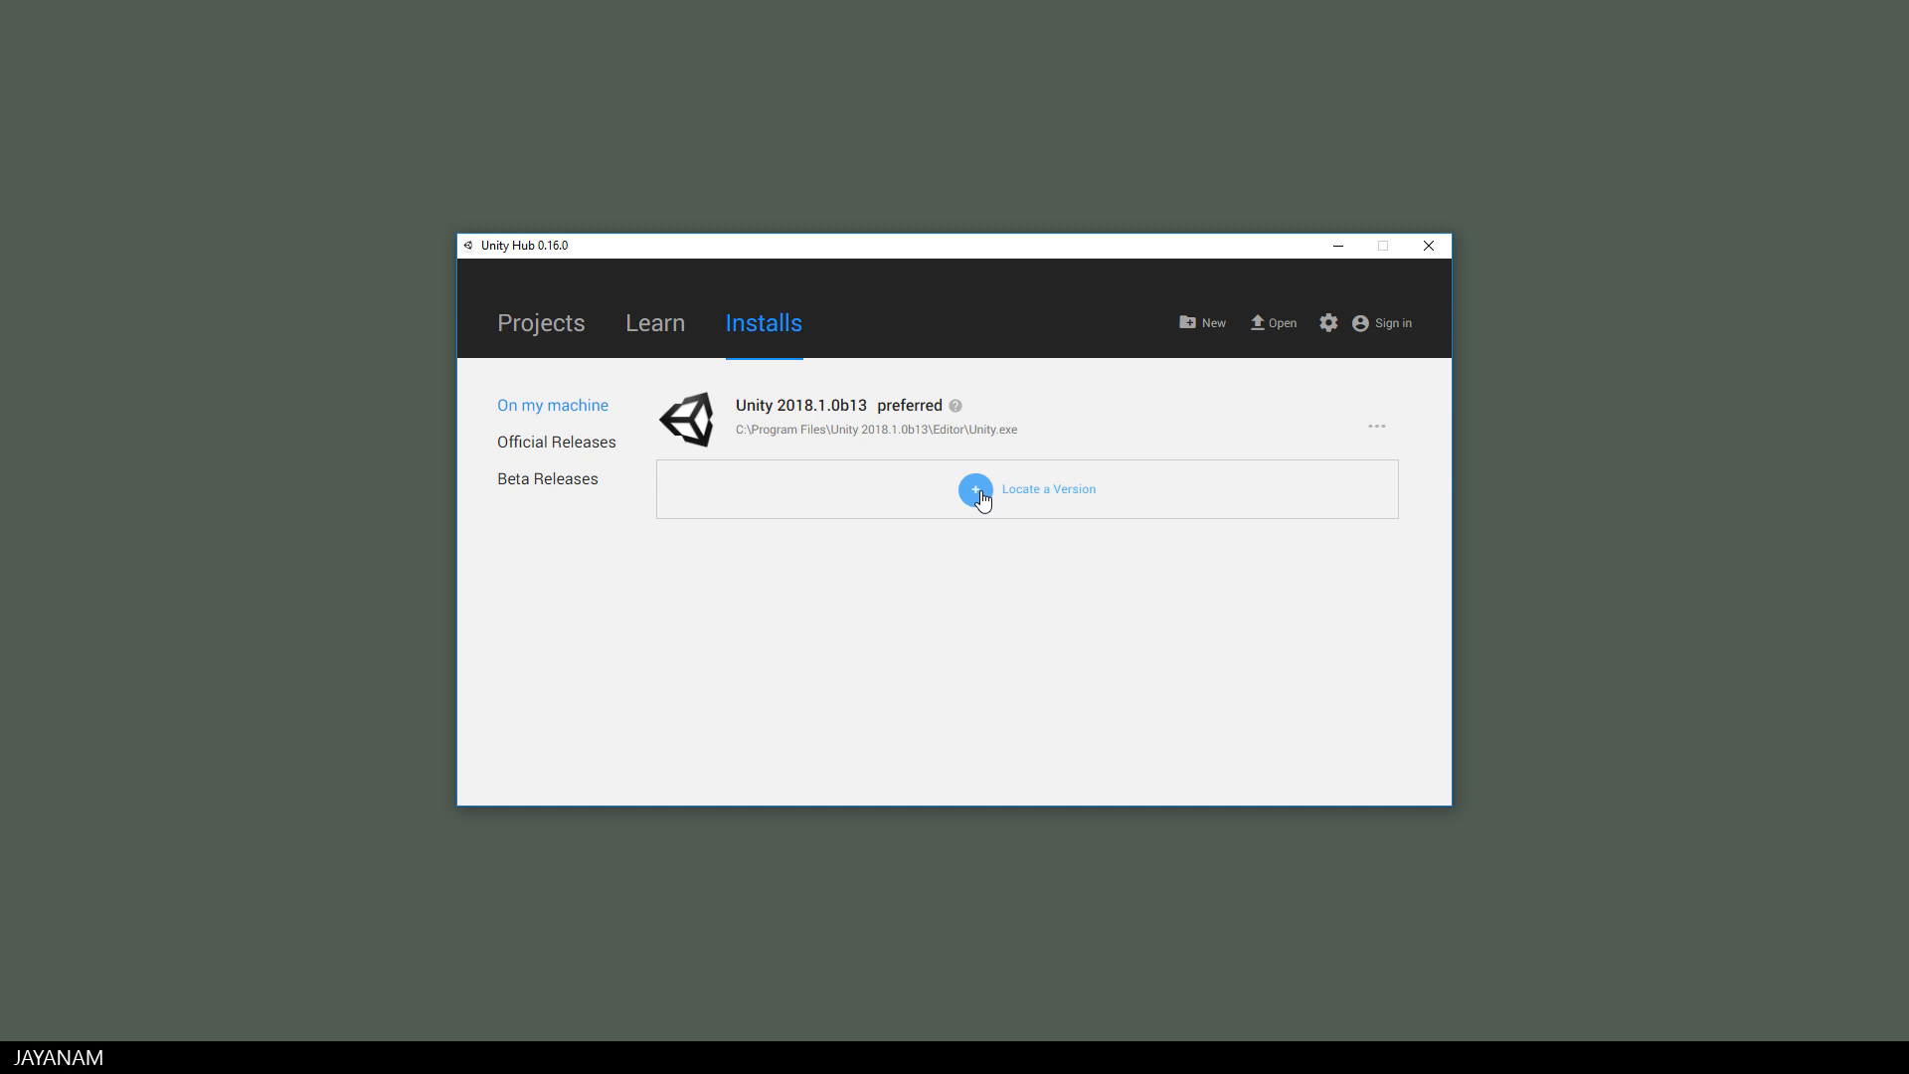
- View Official and Beta Releases and start downloading Unity 2018.2.0b4
{"action": "left_click", "coordinate": [555, 441]}
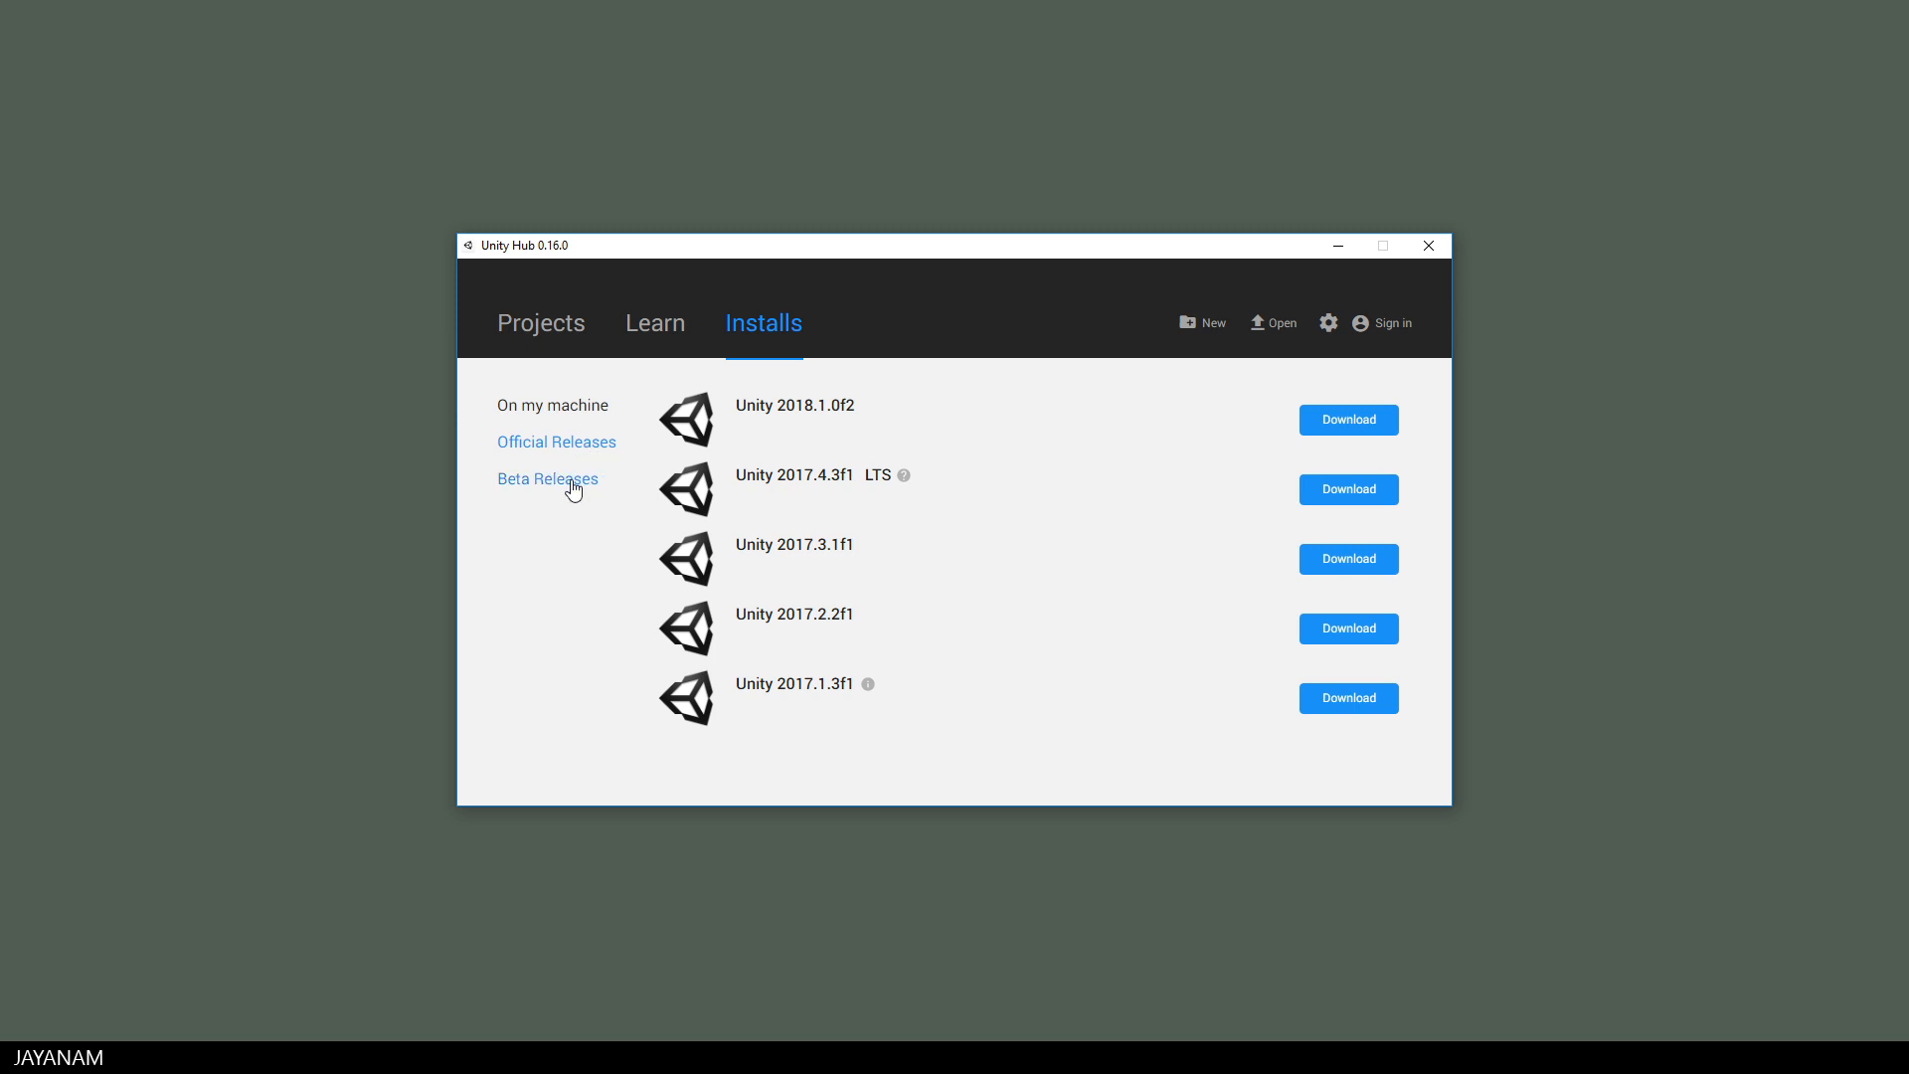
{"action": "left_click", "coordinate": [547, 479]}
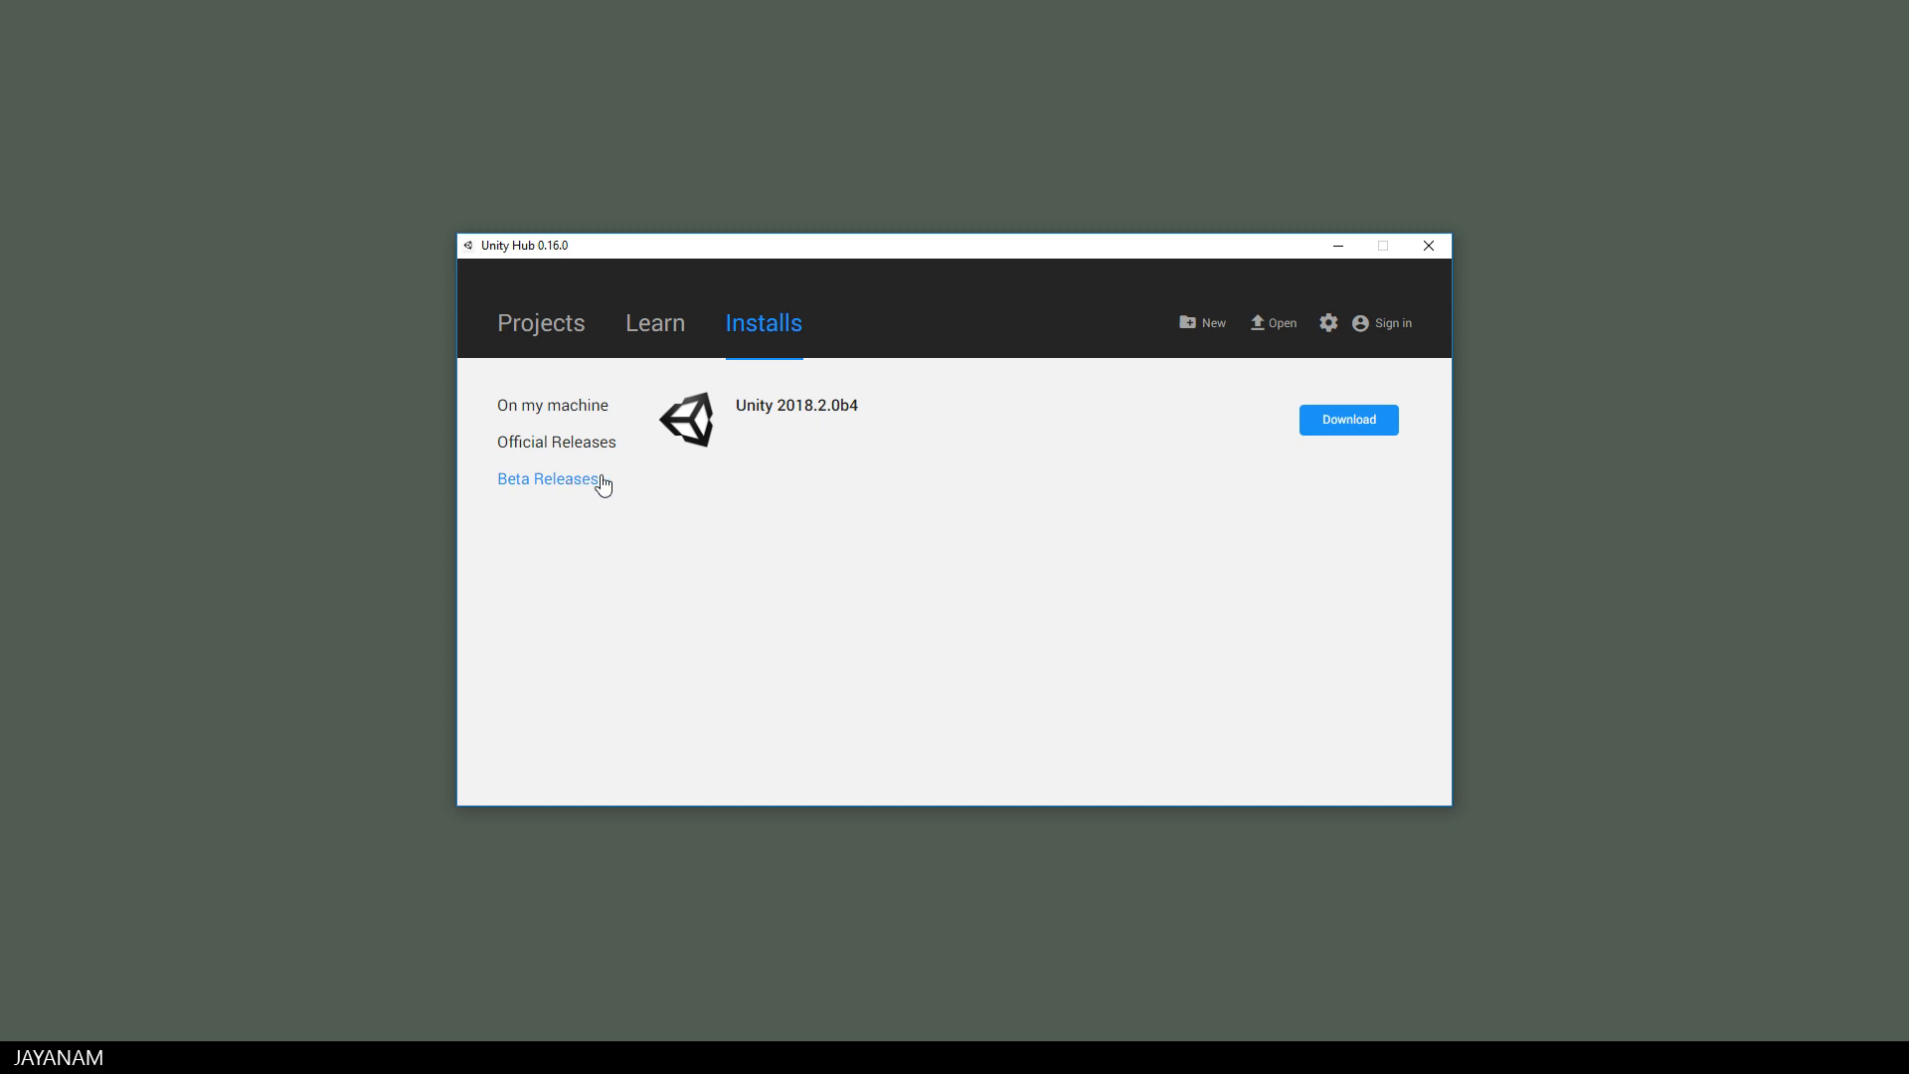
{"action": "left_click", "coordinate": [1348, 420]}
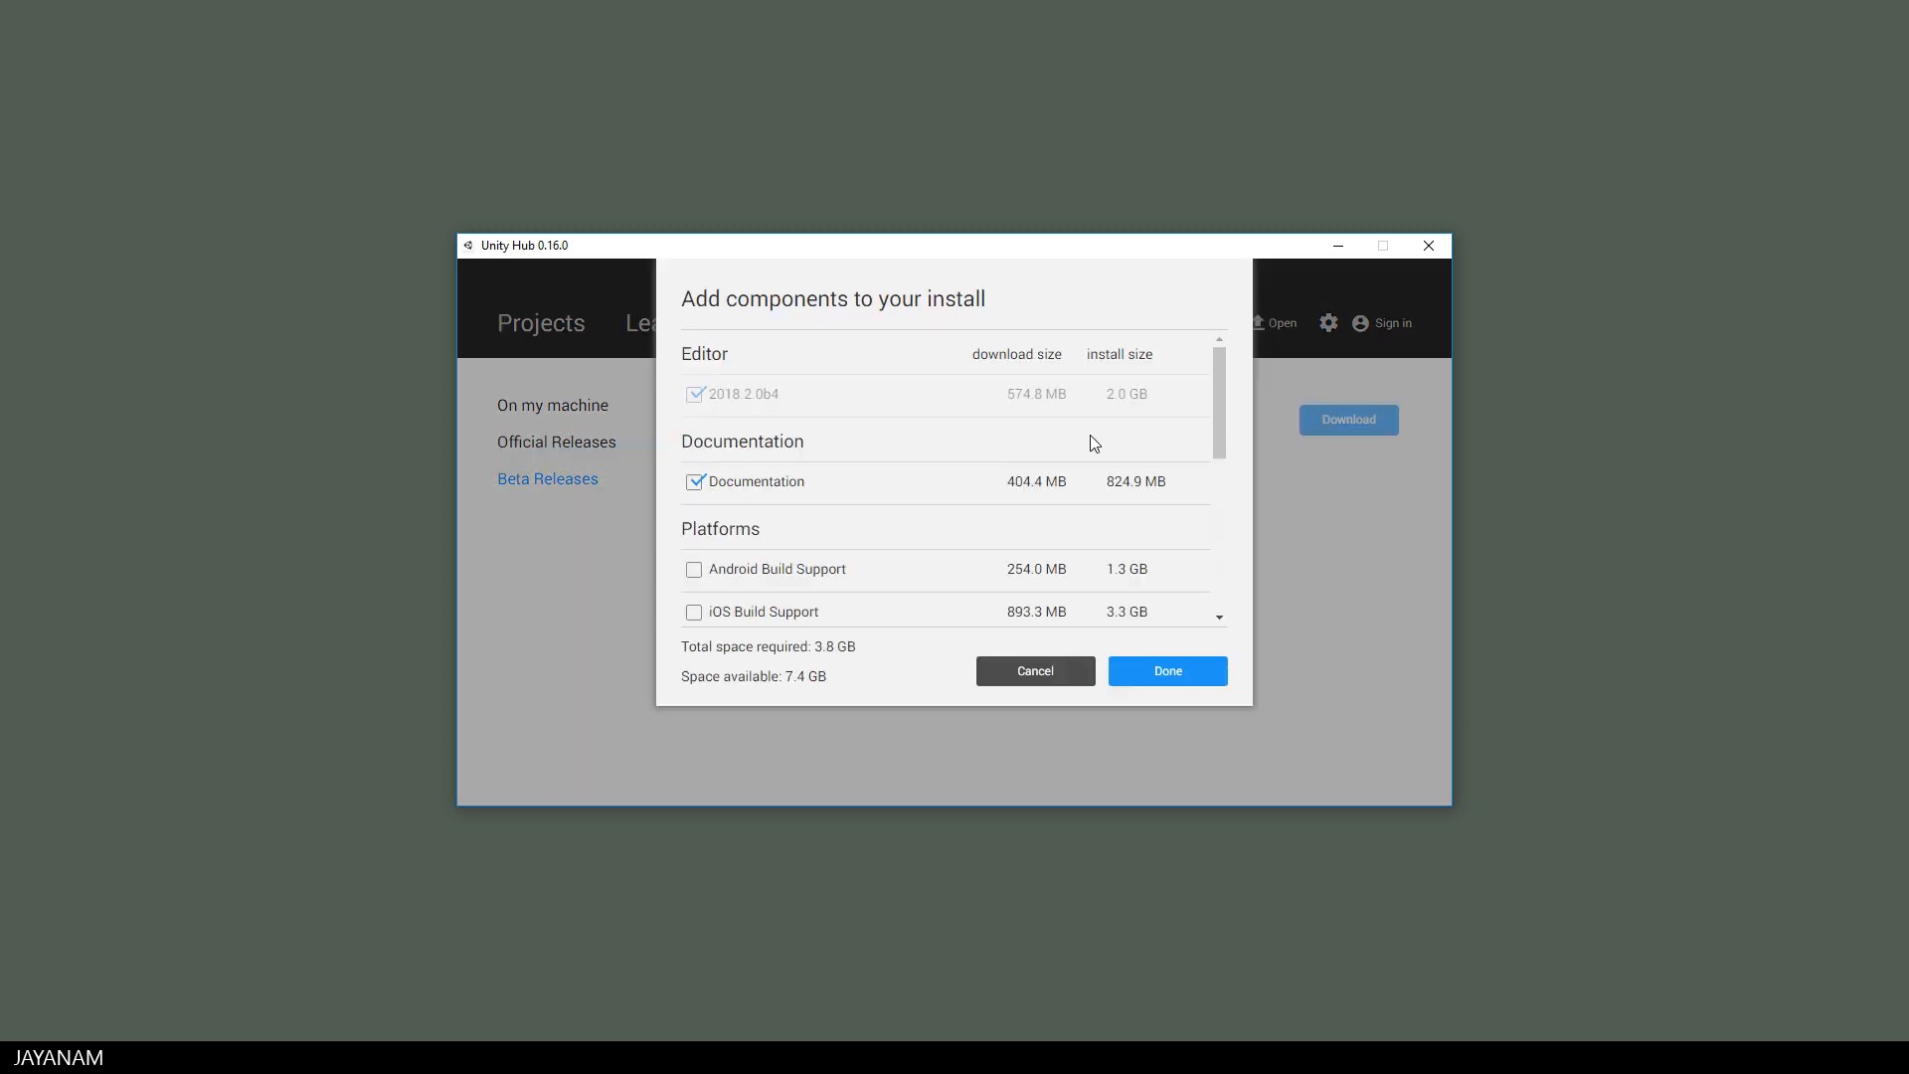
- Install Unity 2018.2.0b4 with the Documentation component left out
{"action": "left_click", "coordinate": [695, 481]}
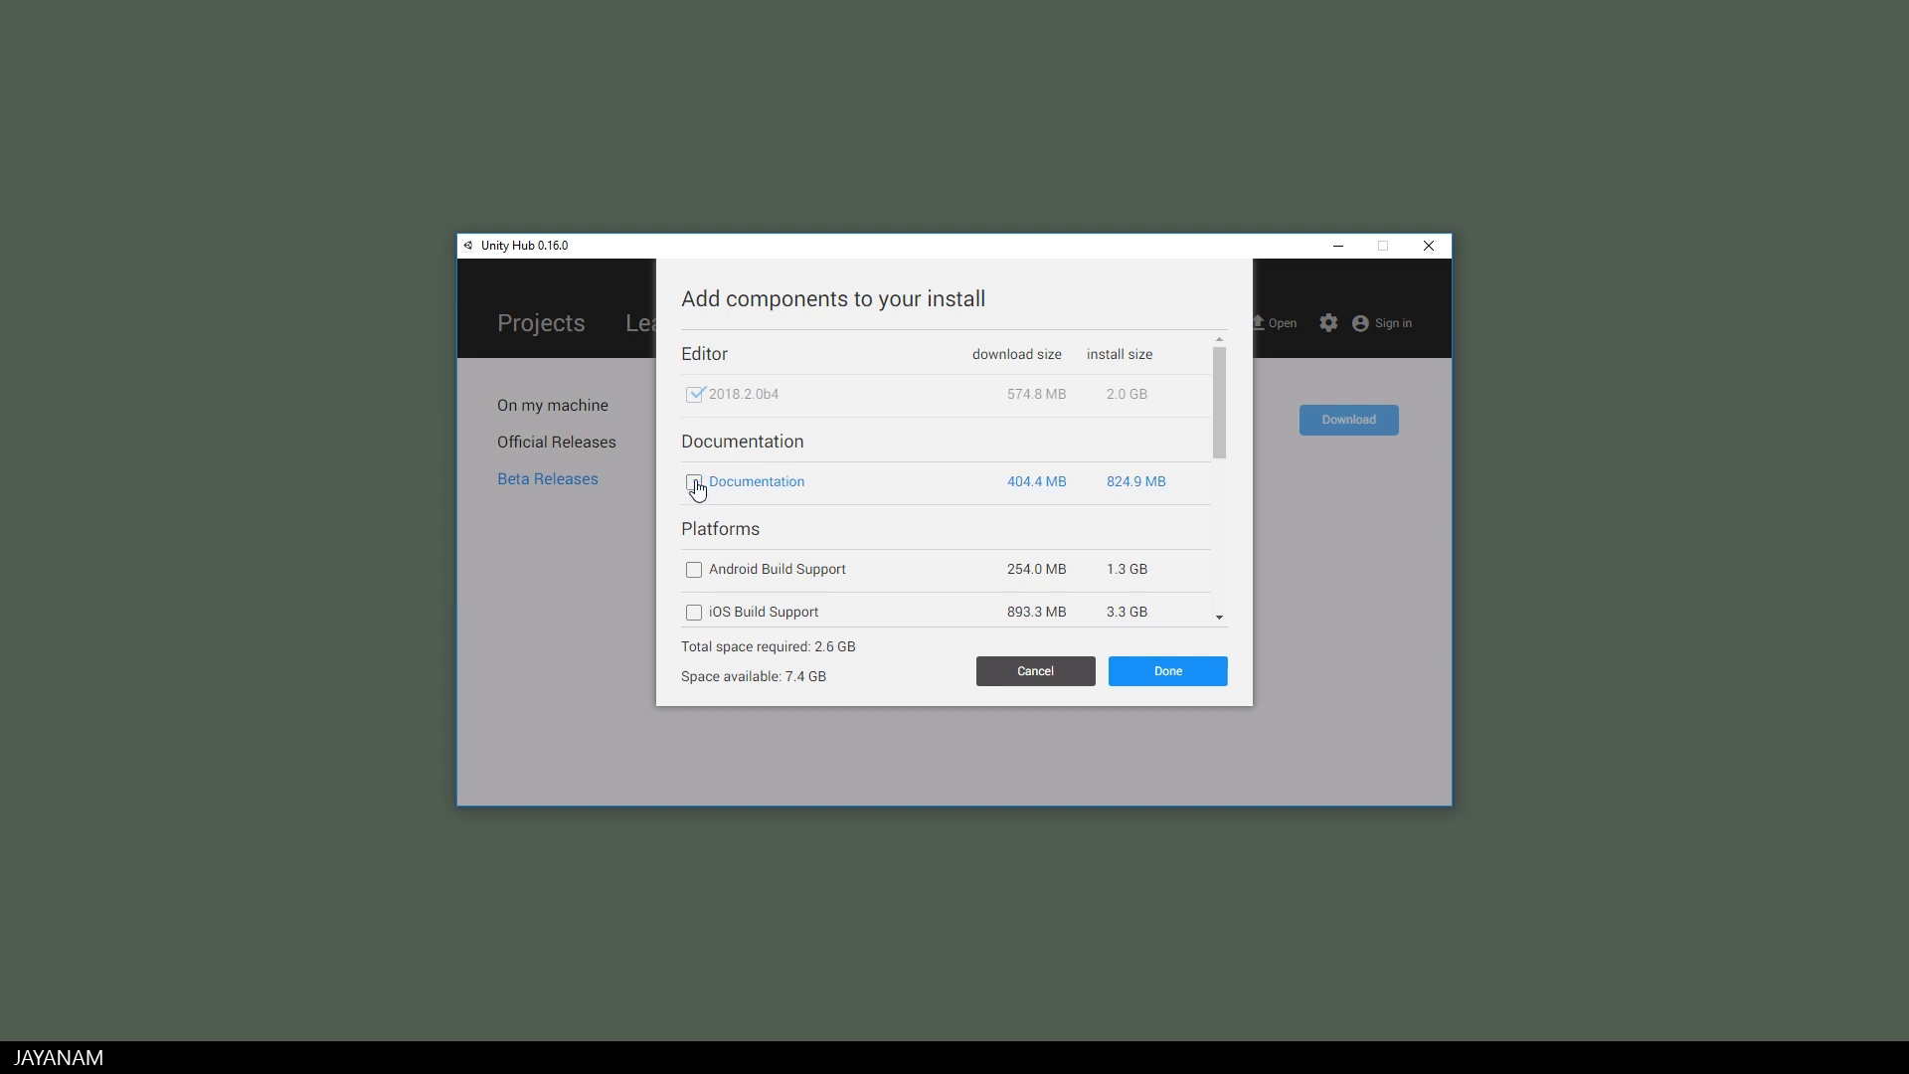
{"action": "scroll", "scroll_direction": "down", "scroll_amount": 3}
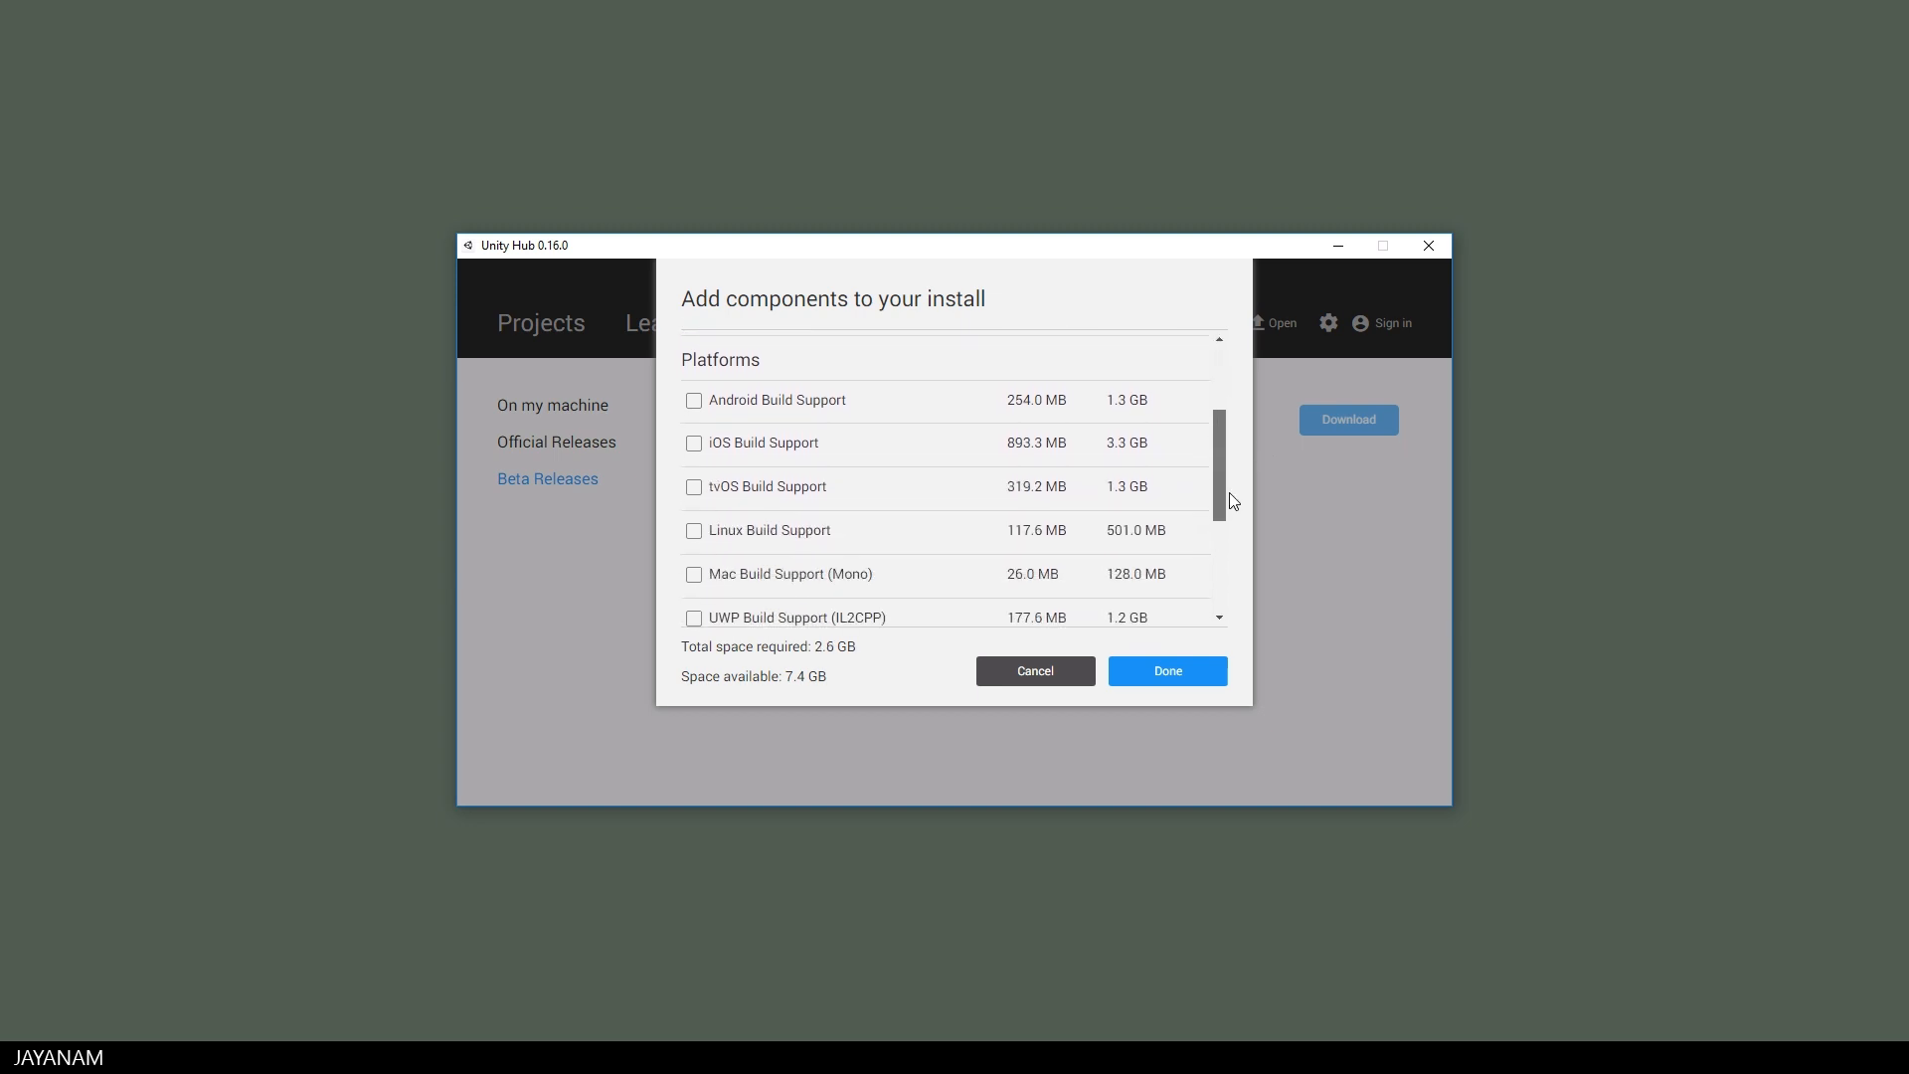
{"action": "scroll", "scroll_direction": "down", "scroll_amount": 3}
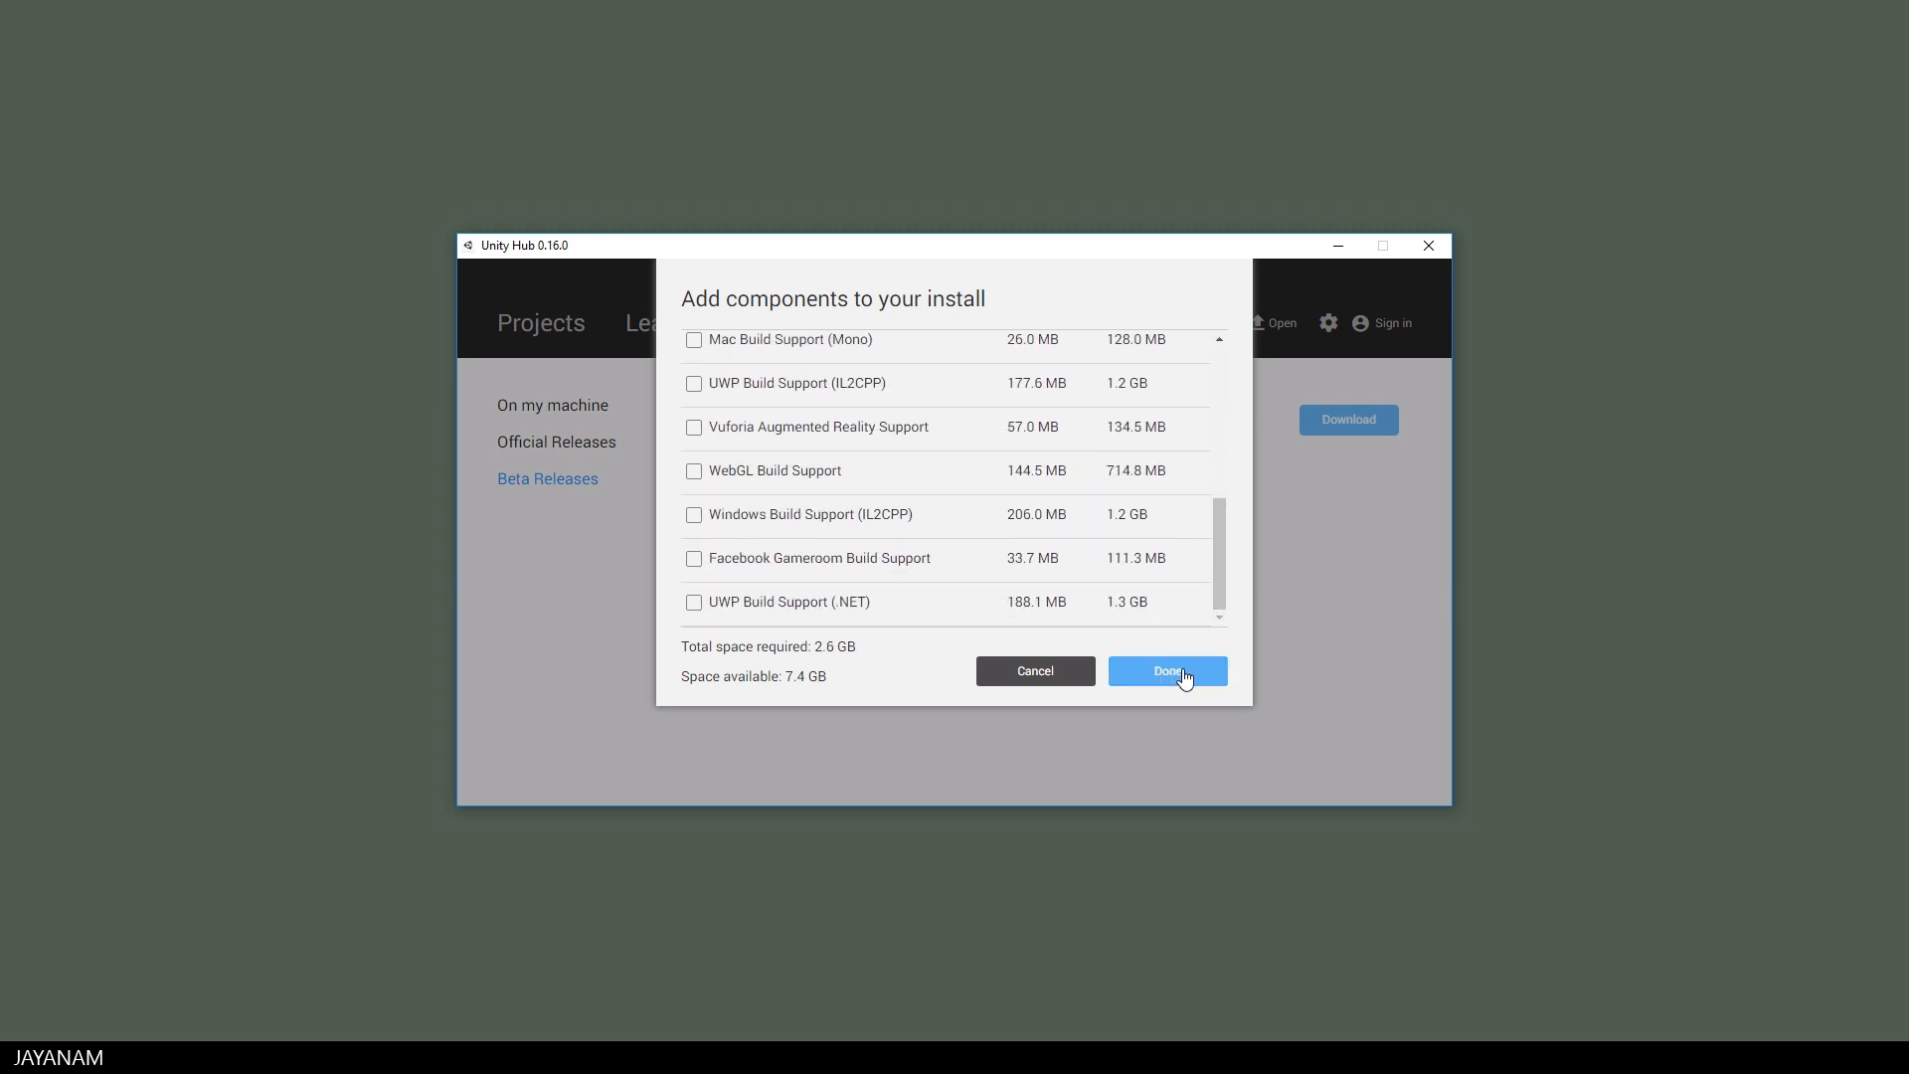
{"action": "left_click", "coordinate": [1166, 671]}
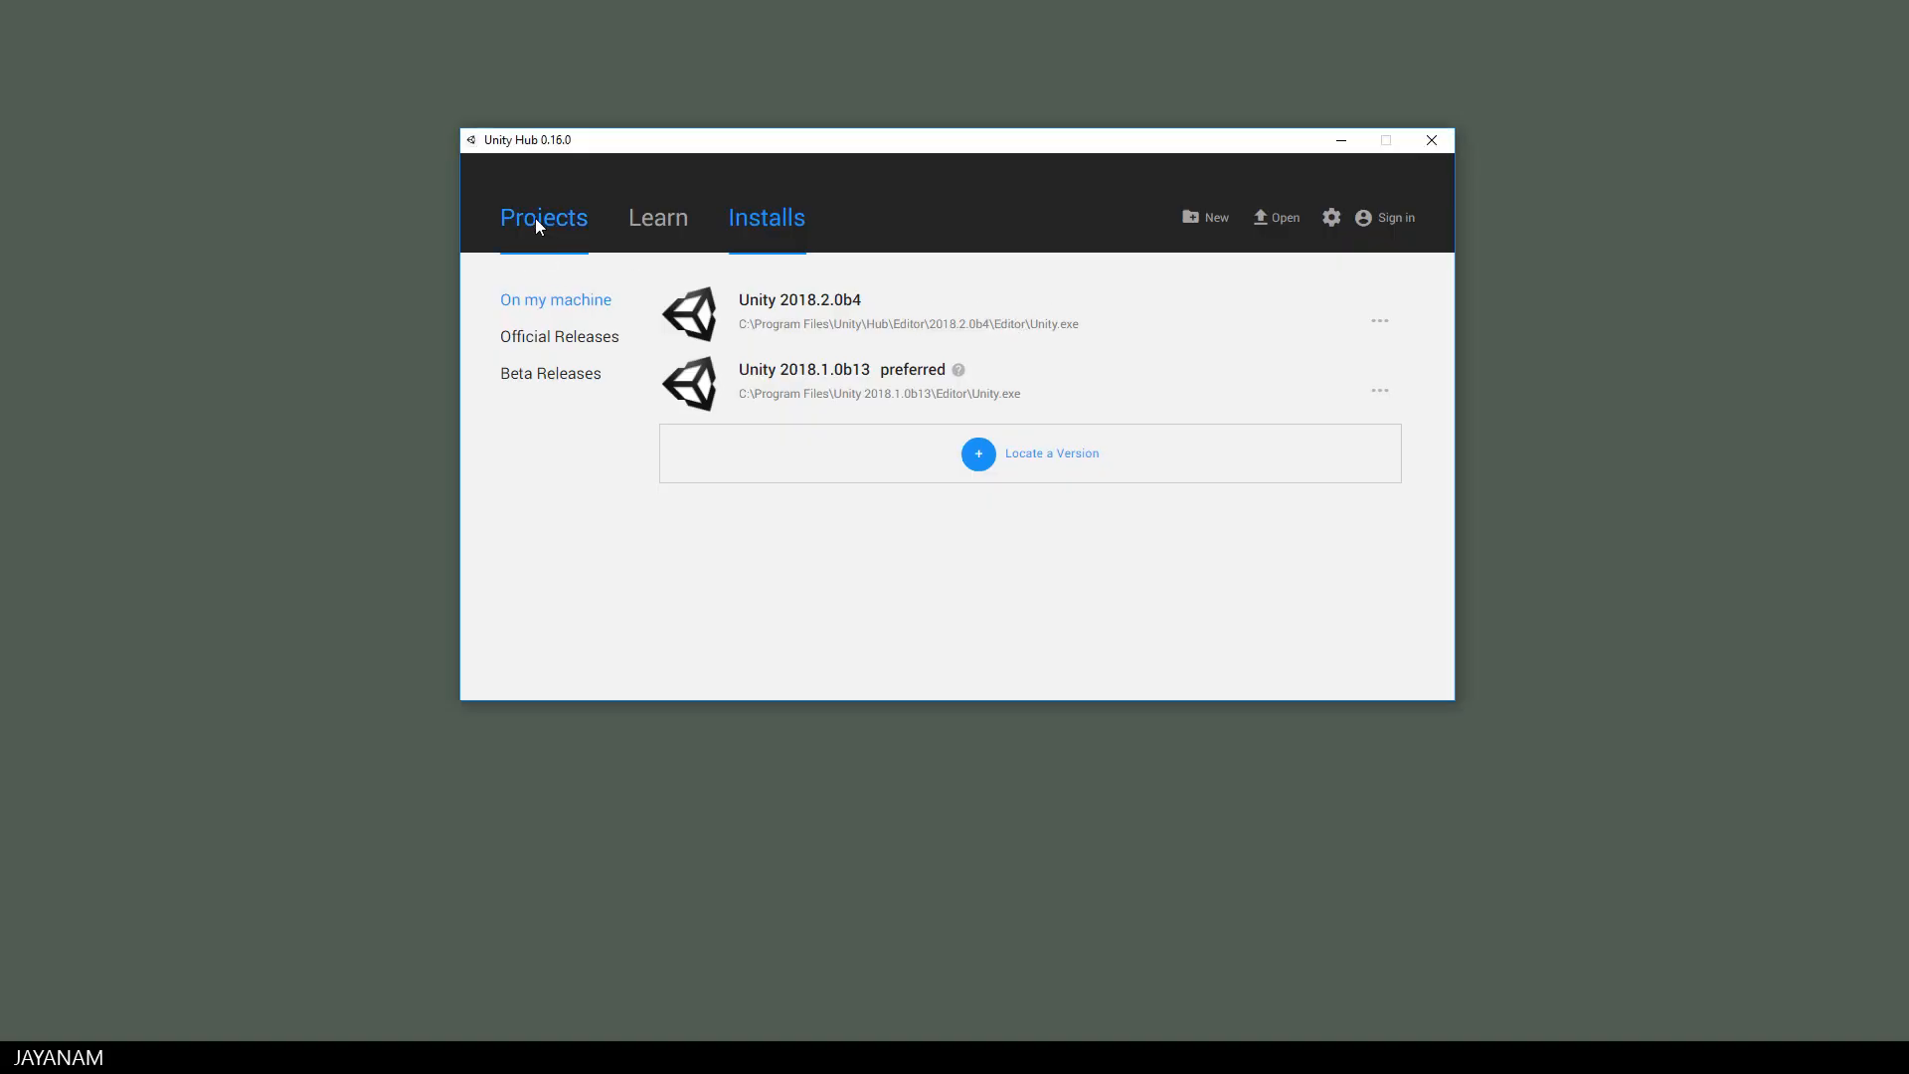
- Open Trigger_Demo with Unity 2018.2.0b4 and the Windows build target
{"action": "left_click", "coordinate": [543, 219]}
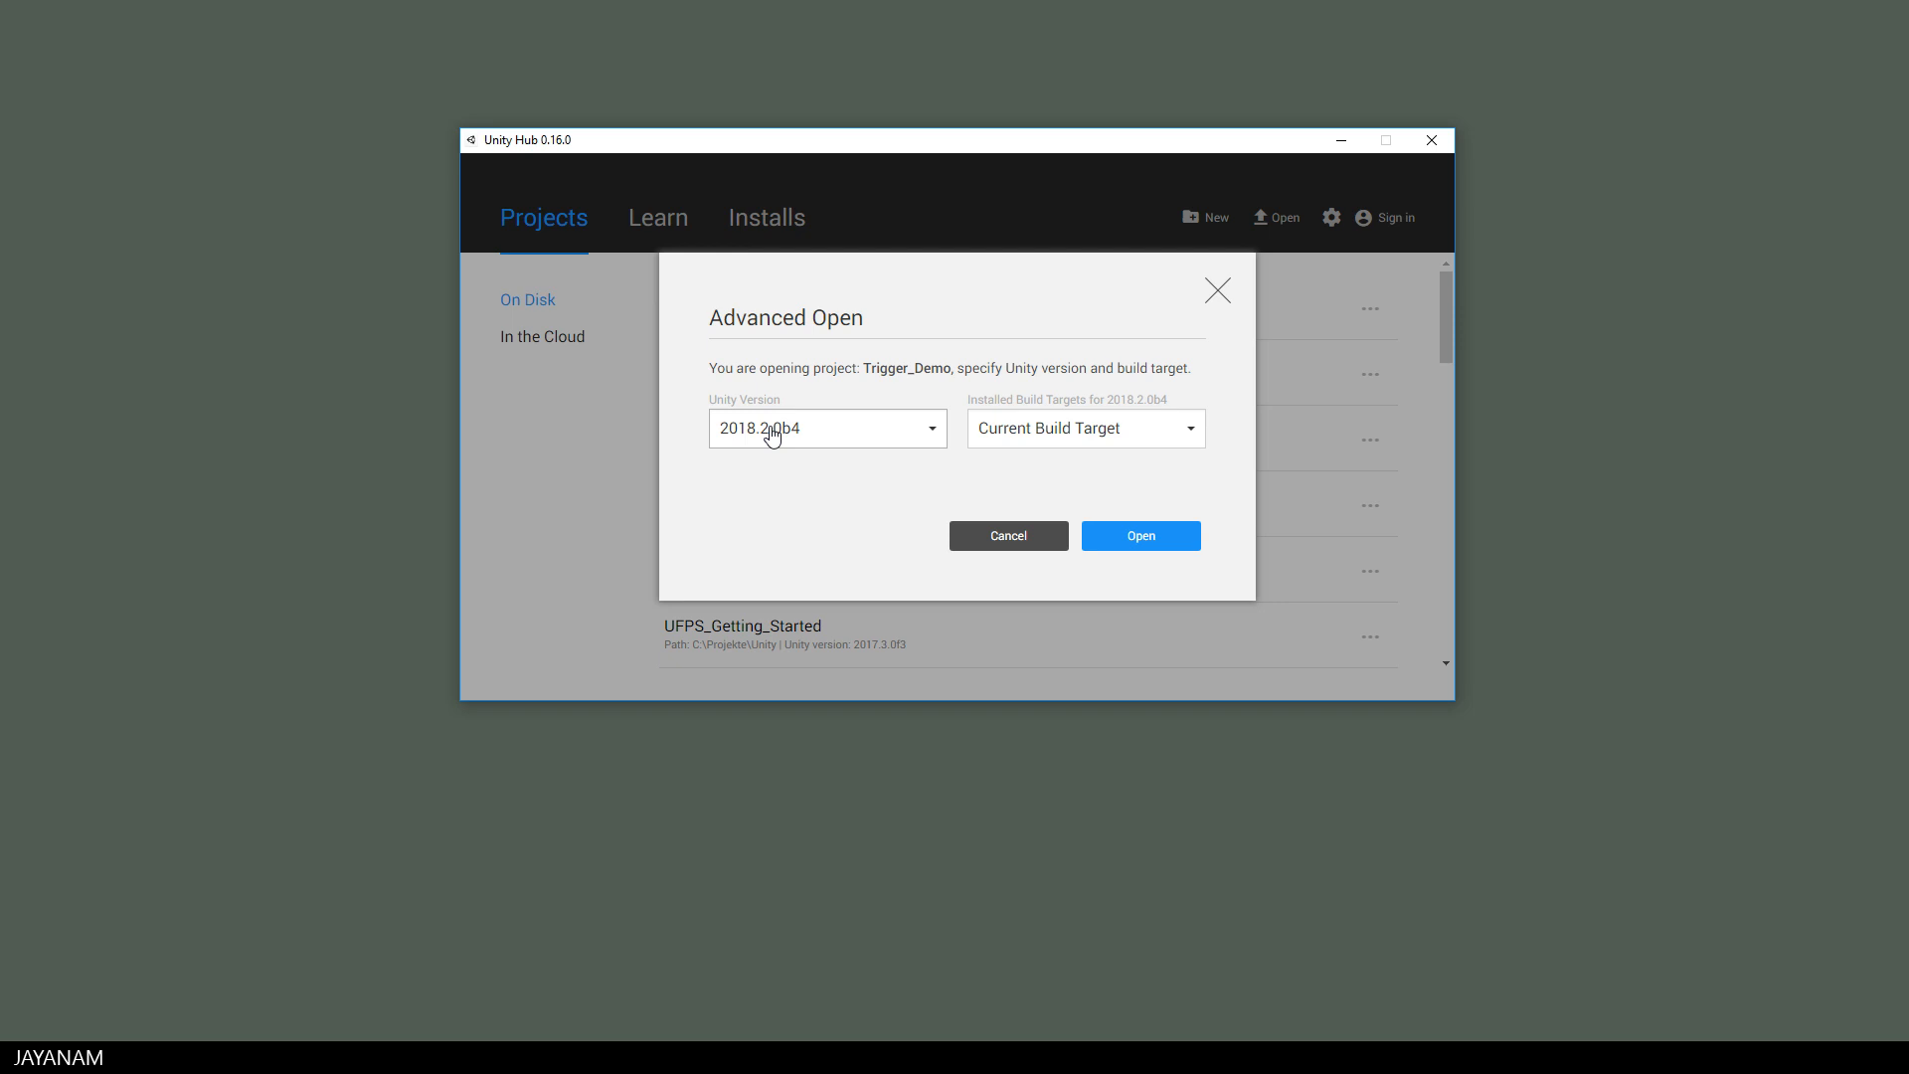
{"action": "left_click", "coordinate": [1082, 428]}
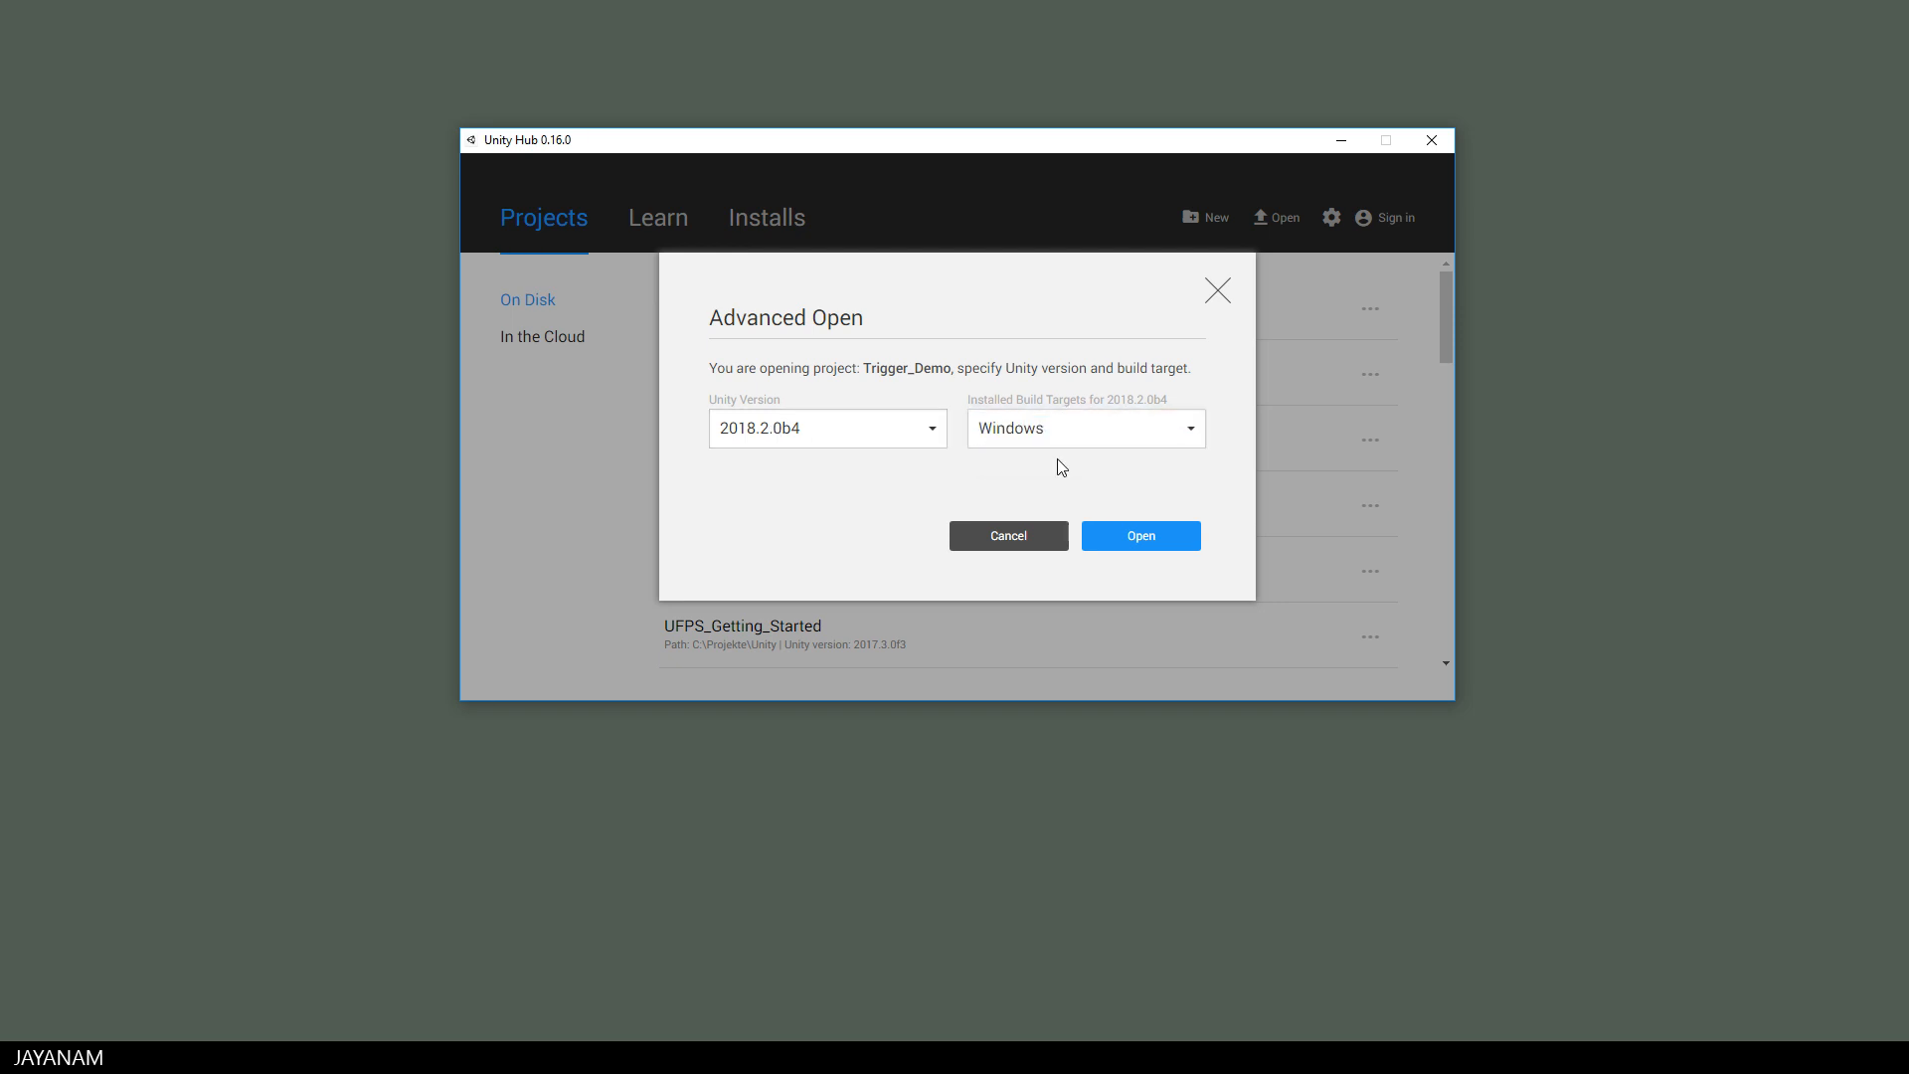
{"action": "left_click", "coordinate": [1138, 535]}
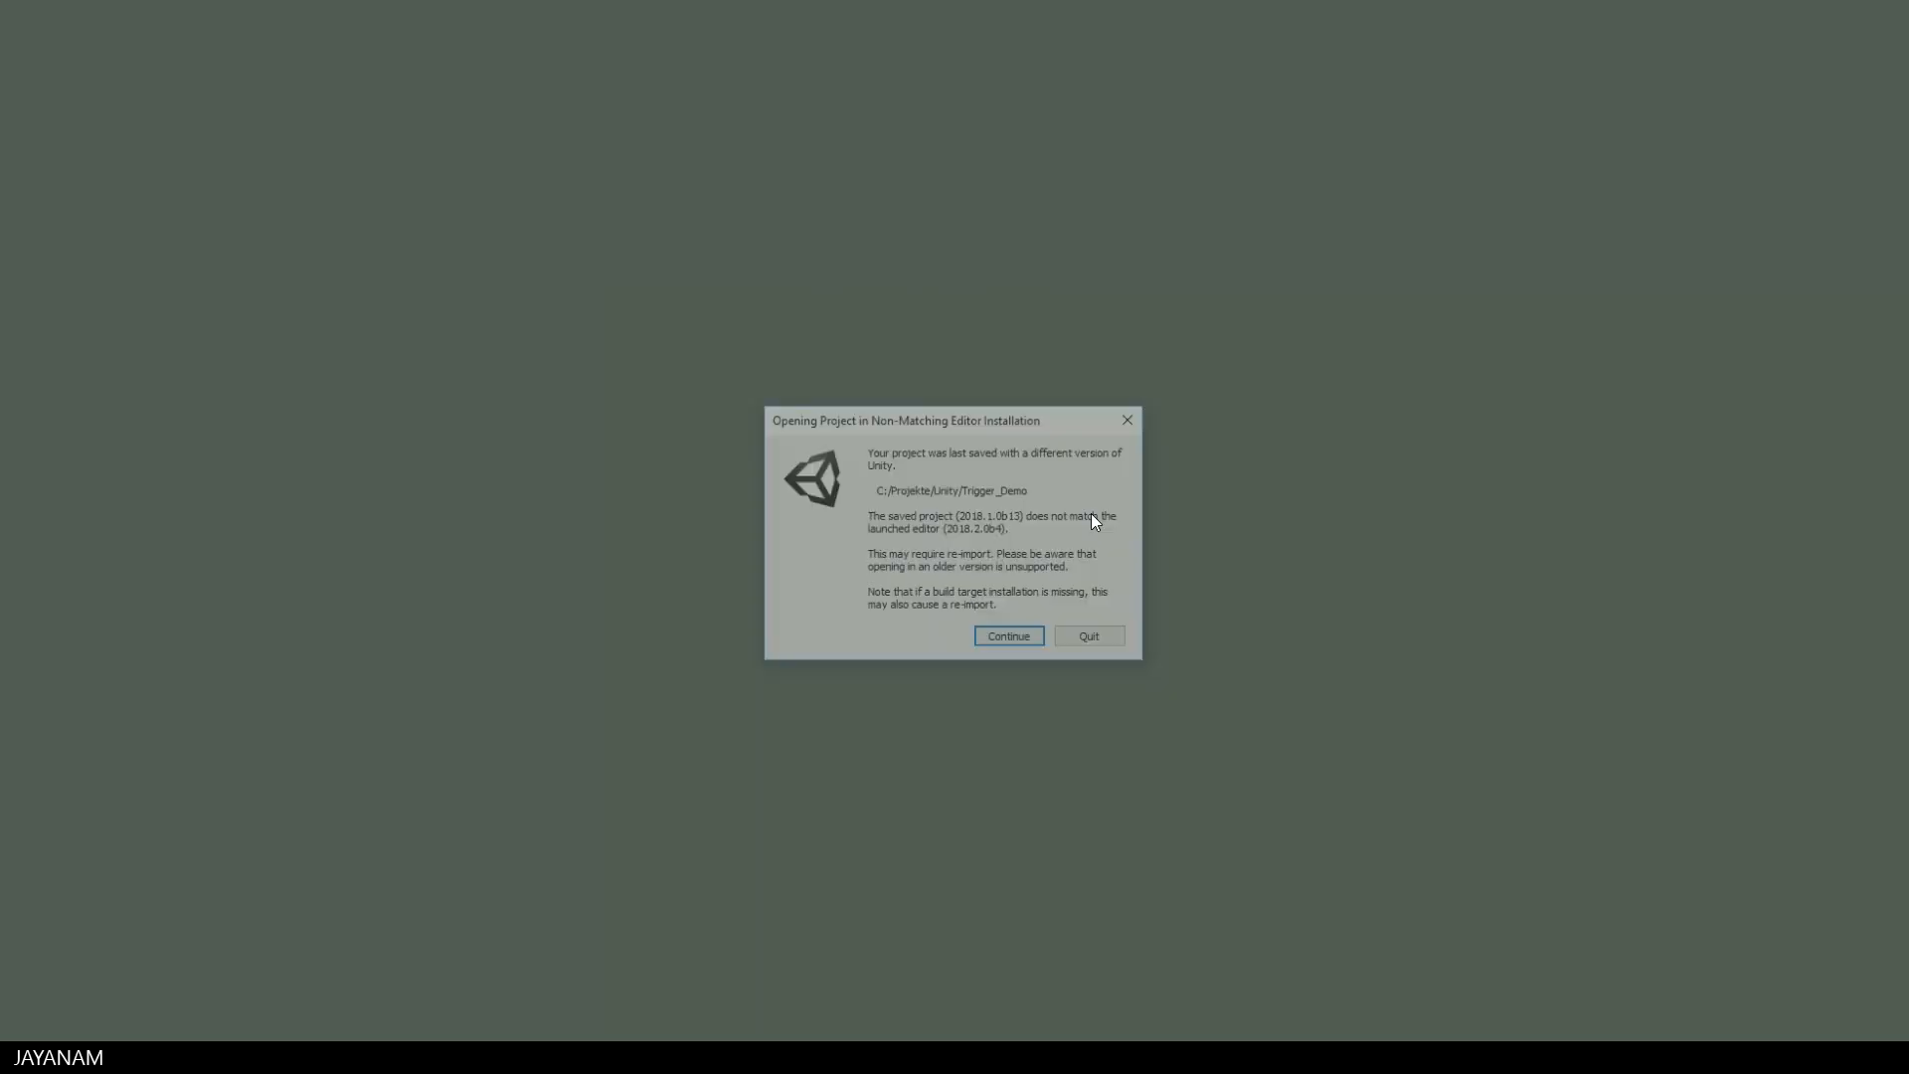
- Continue loading Trigger_Demo in 2018.2.0b4 despite the non-matching editor warning
{"action": "left_click", "coordinate": [1006, 635]}
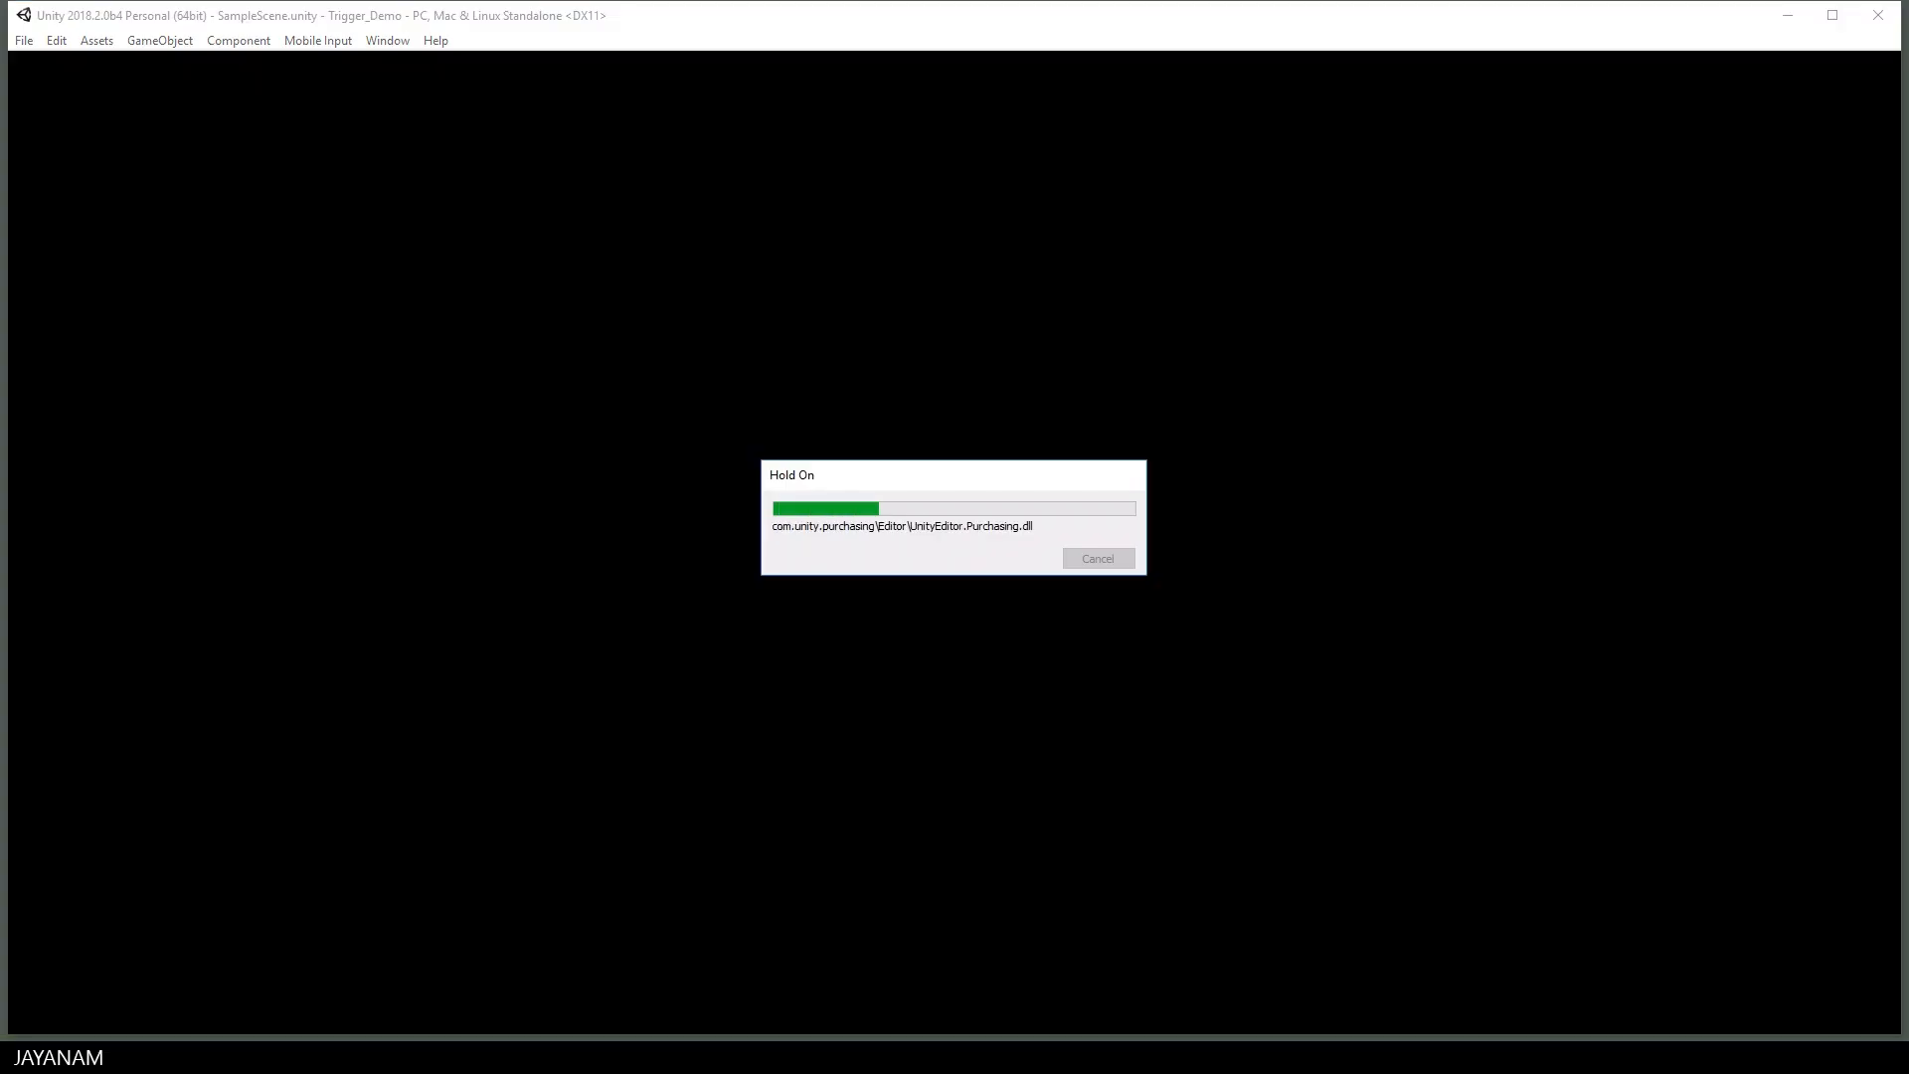